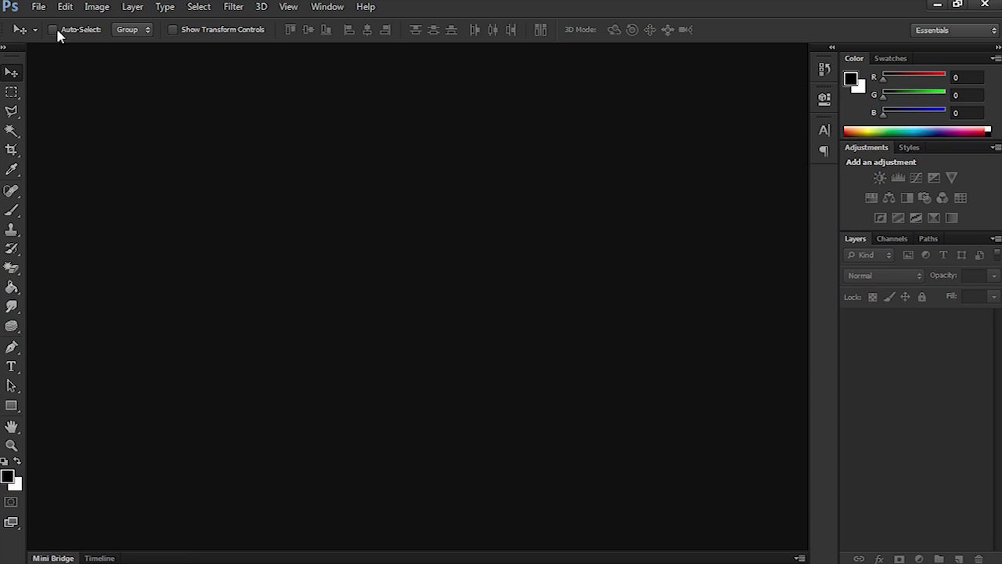
- Create a new 1920×1080 px, 72 ppi, 16-bit RGB document named 'Star Wars Logo'
{"action": "left_click", "coordinate": [38, 6]}
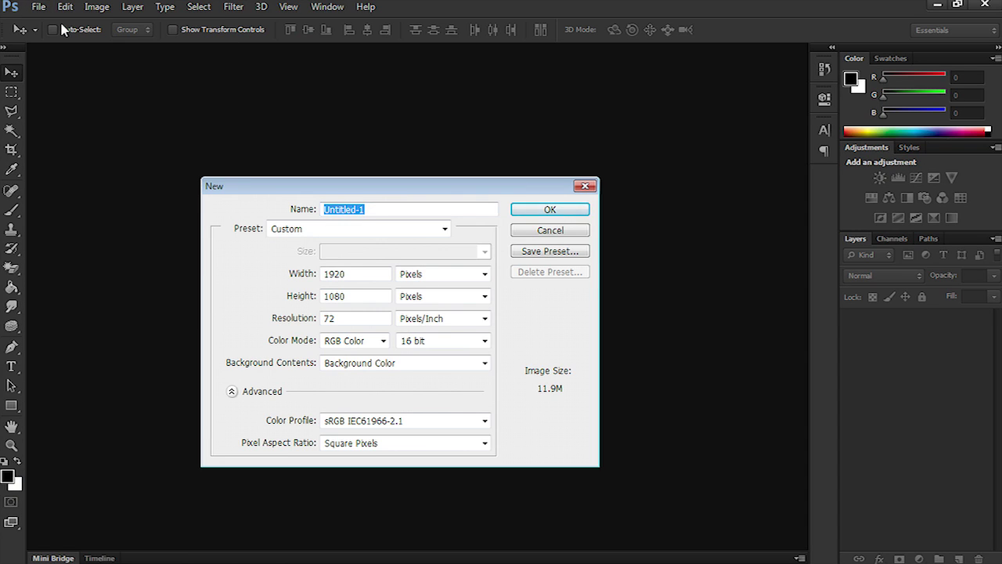
{"action": "type", "text": "Star Wars"}
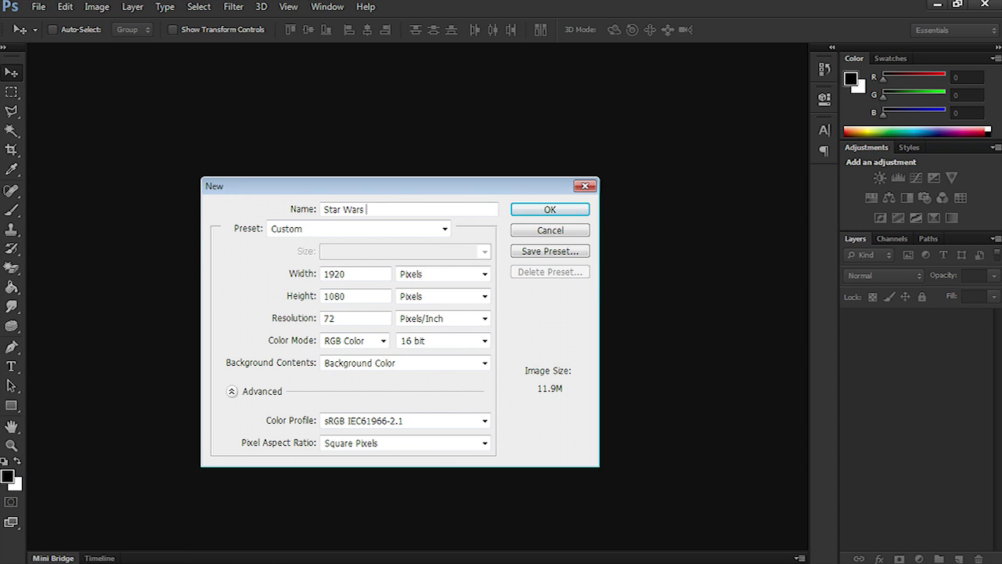
{"action": "type", "text": "Logo"}
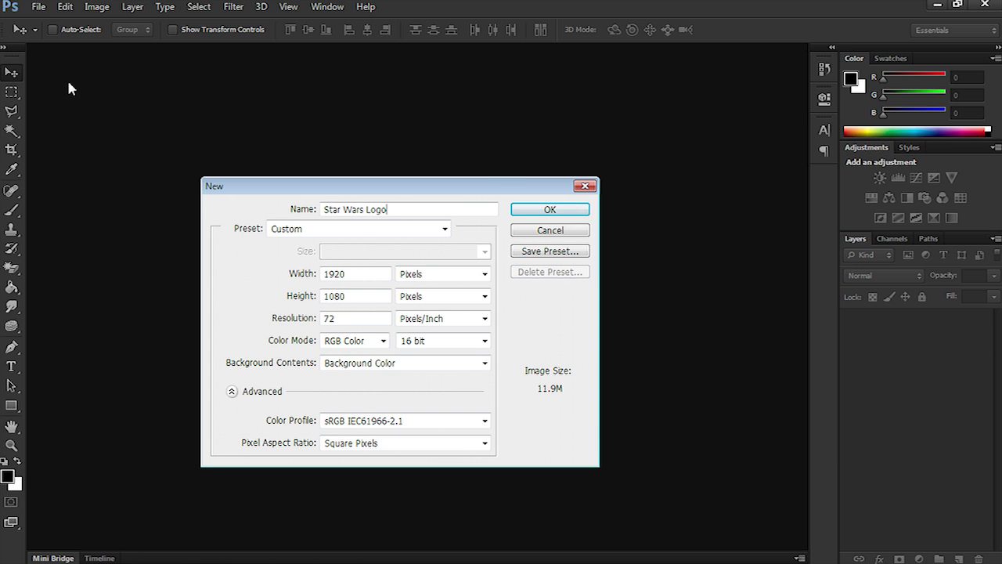
{"action": "left_click", "coordinate": [356, 296]}
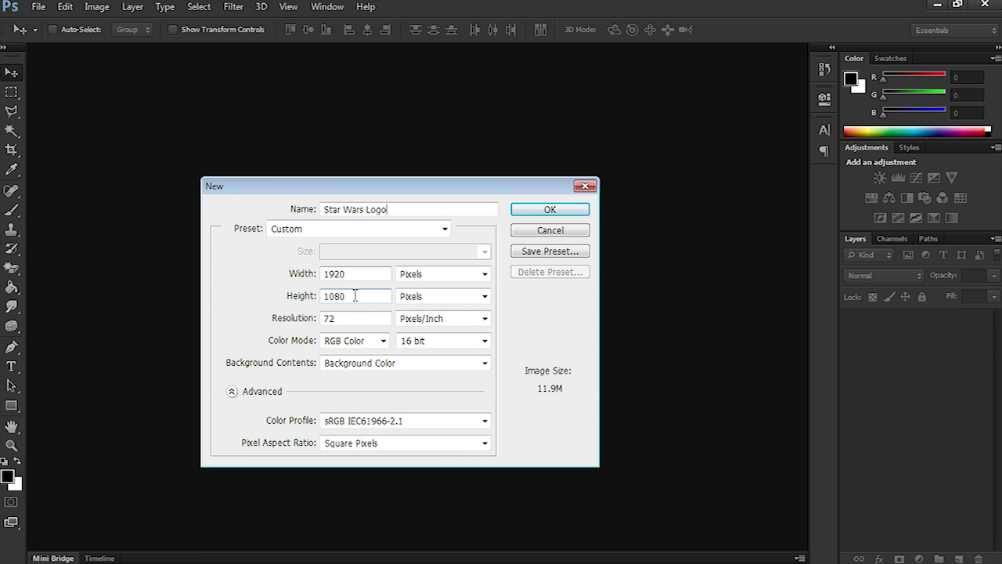
{"action": "mouse_move", "coordinate": [398, 345]}
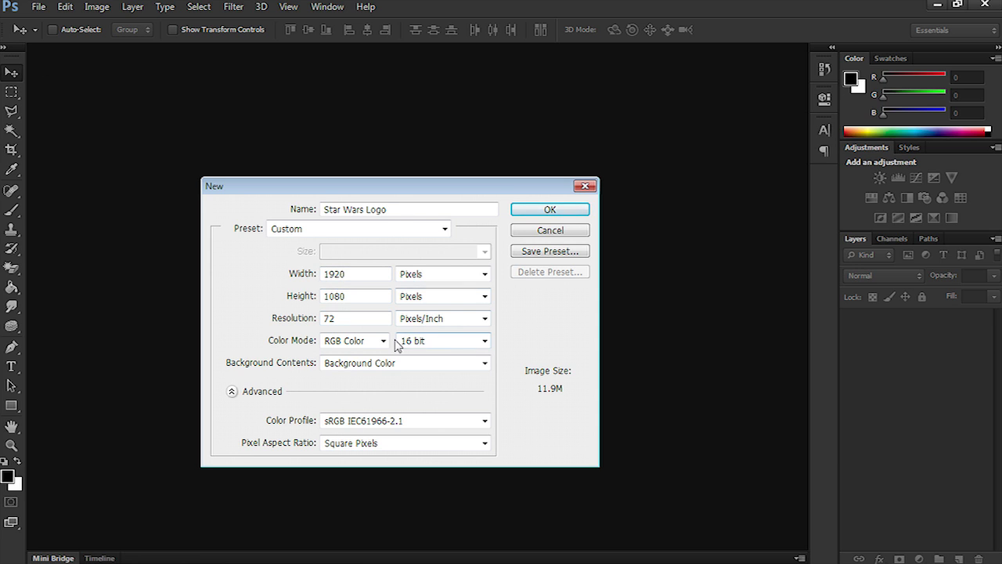
{"action": "left_click", "coordinate": [550, 209]}
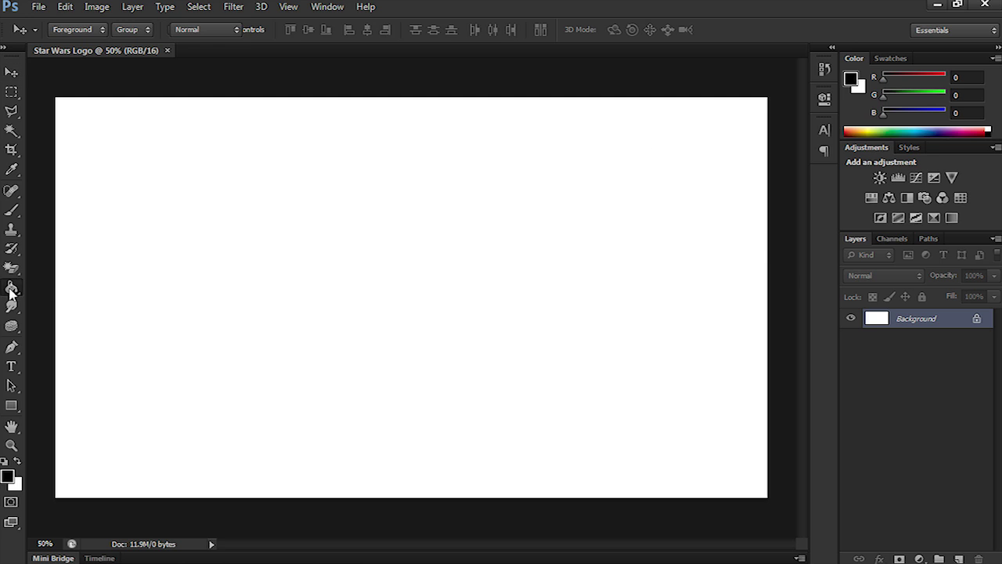
- Fill the document background solid black with the Paint Bucket
{"action": "left_click", "coordinate": [12, 288]}
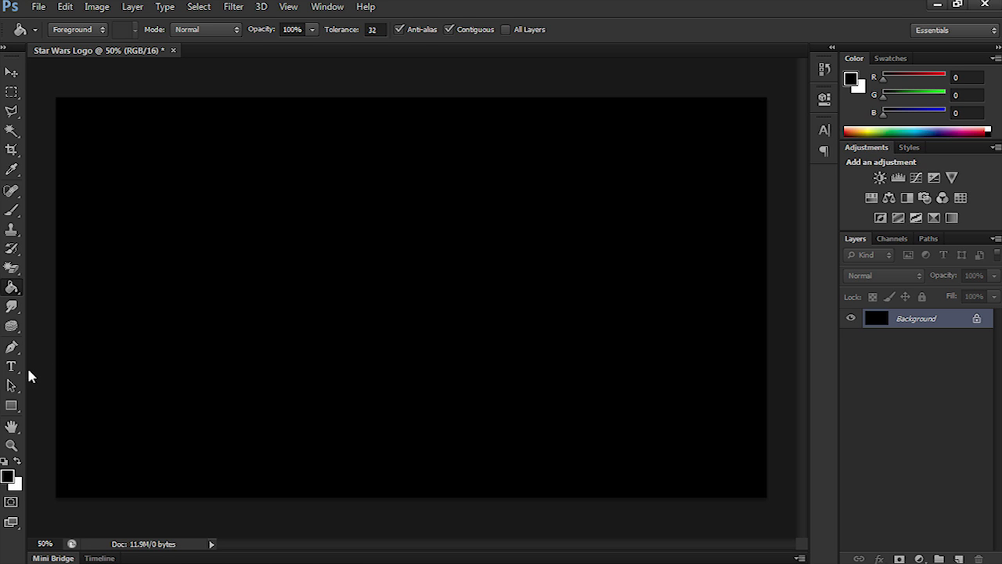
- Add white 'STAR' text in Star Jedi at 255 pt and move it toward the canvas centre
{"action": "left_click", "coordinate": [12, 366]}
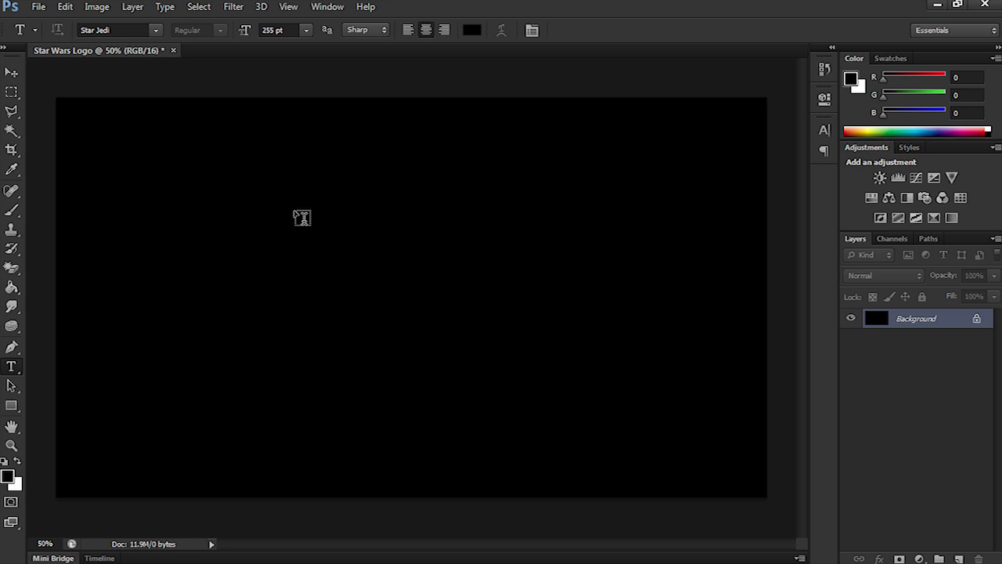
{"action": "left_click_drag", "start_coordinate": [302, 217], "coordinate": [626, 351]}
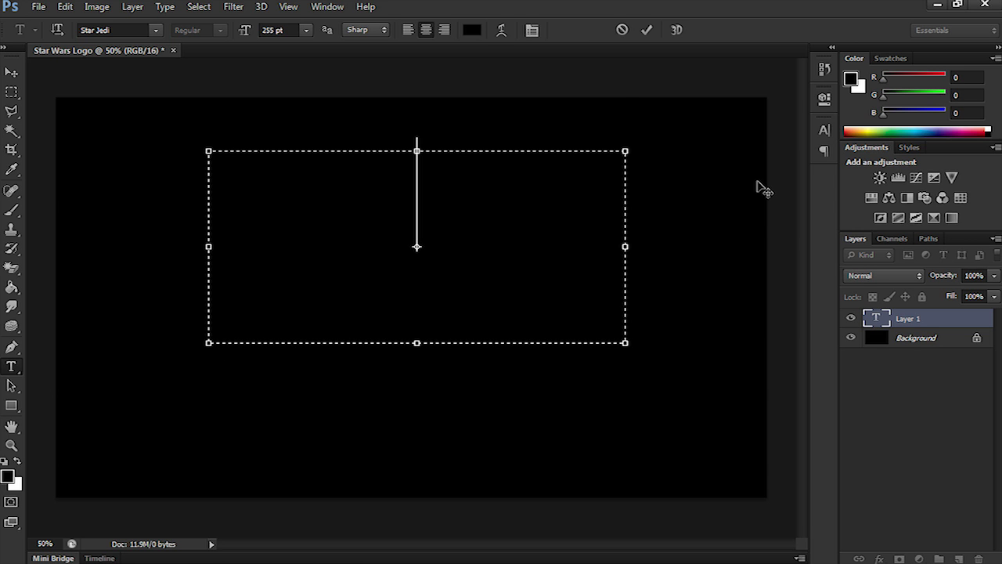
{"action": "left_click", "coordinate": [823, 129]}
{"action": "type", "text": "STAR"}
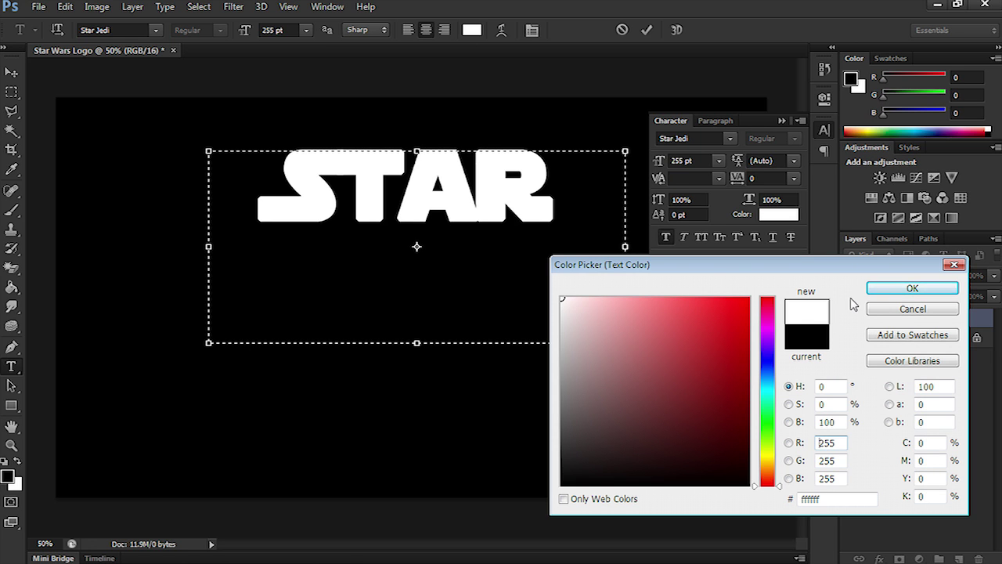
{"action": "left_click", "coordinate": [911, 288]}
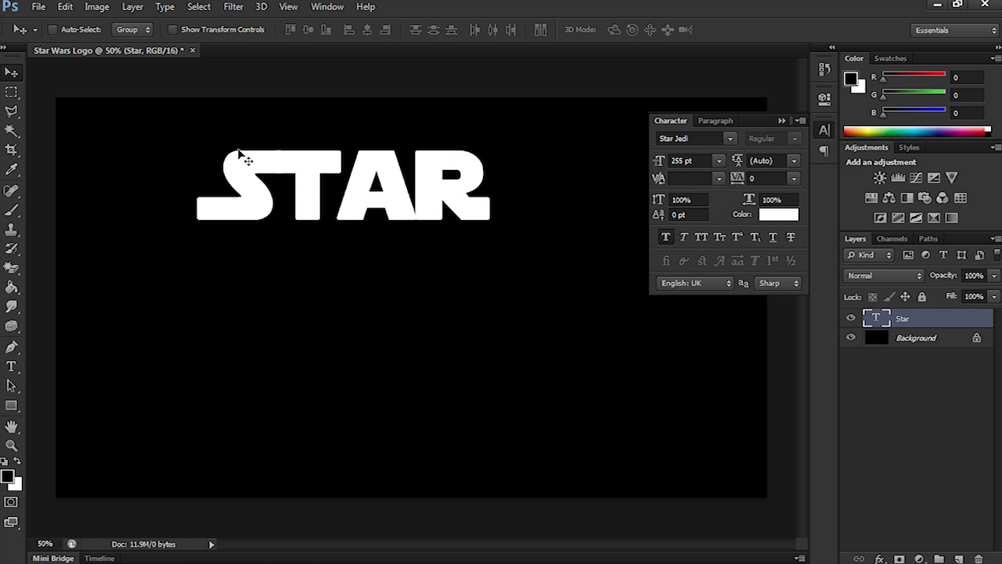
{"action": "left_click_drag", "start_coordinate": [243, 160], "coordinate": [332, 219]}
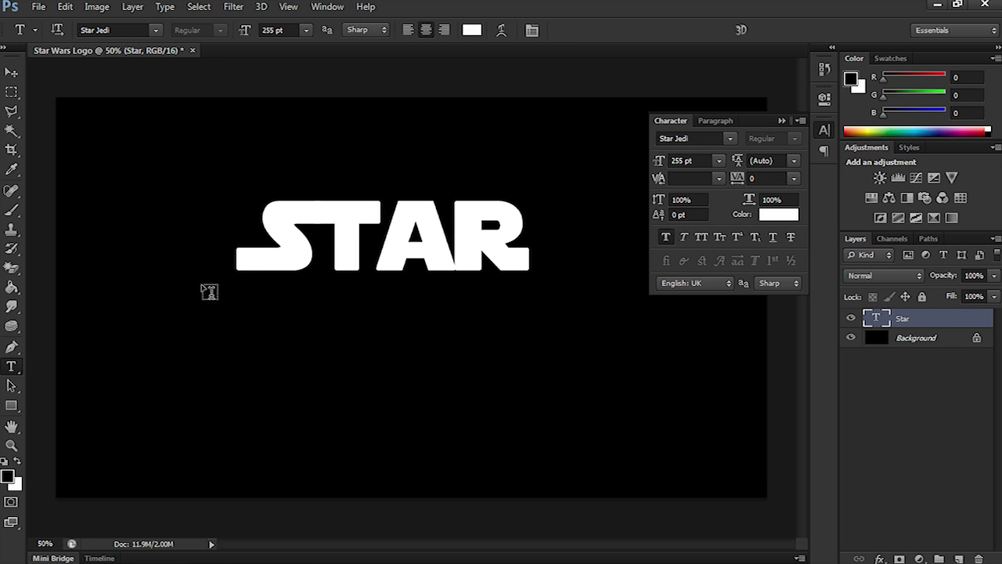
- Add a white 'WARS' text layer beneath STAR and stretch STAR to WARS' width
{"action": "left_click_drag", "start_coordinate": [202, 285], "coordinate": [589, 429]}
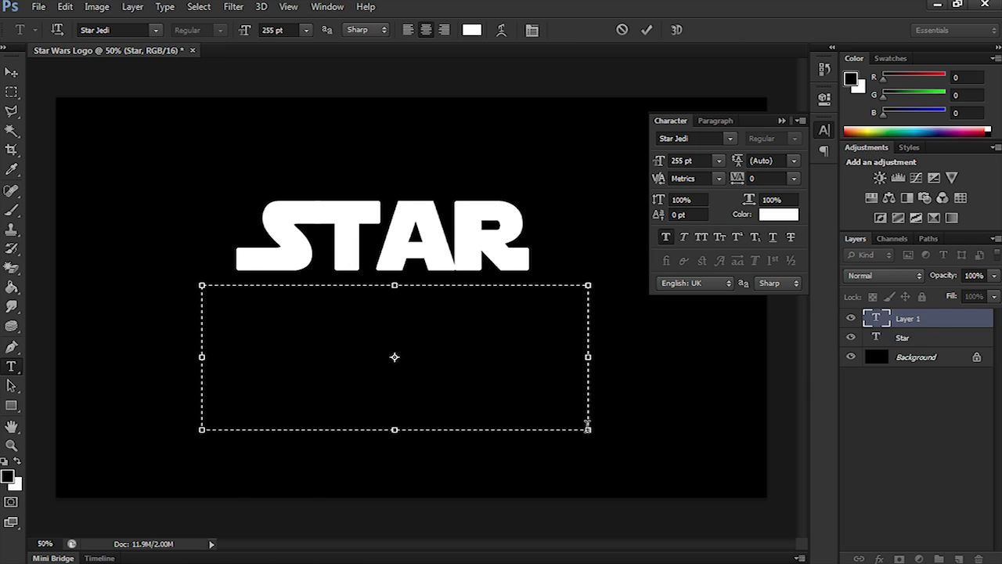
{"action": "type", "text": "W"}
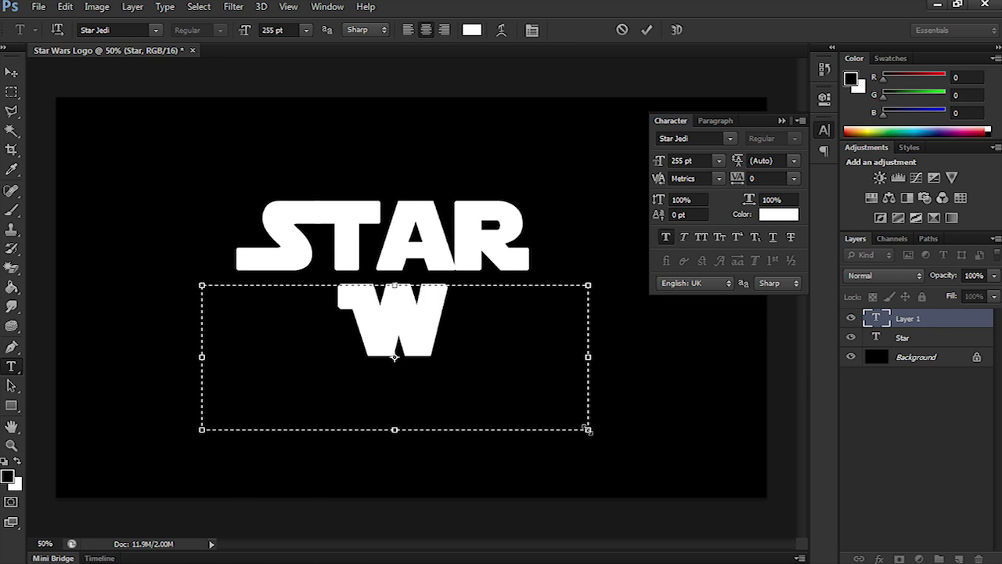
{"action": "type", "text": "ARS"}
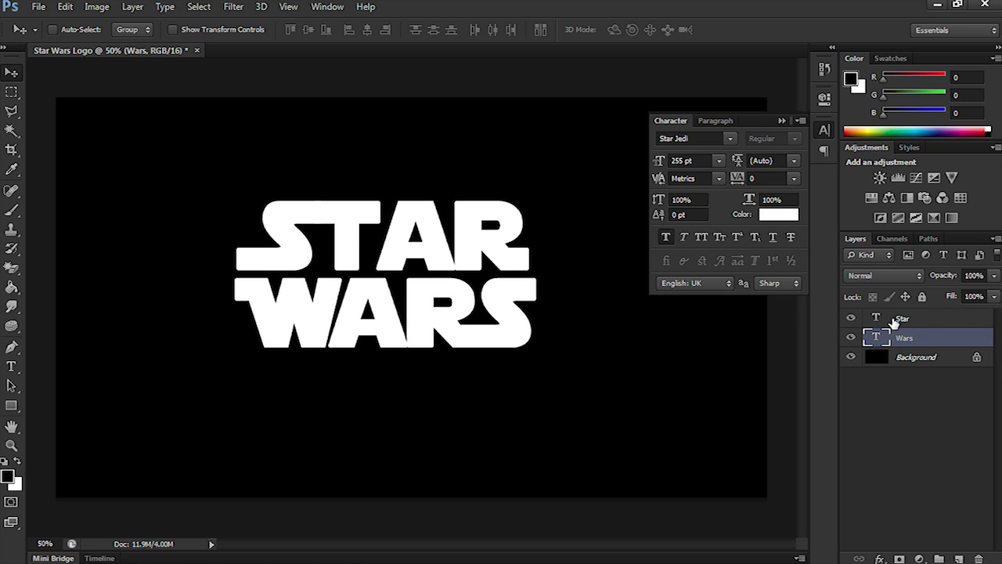
{"action": "left_click", "coordinate": [902, 316]}
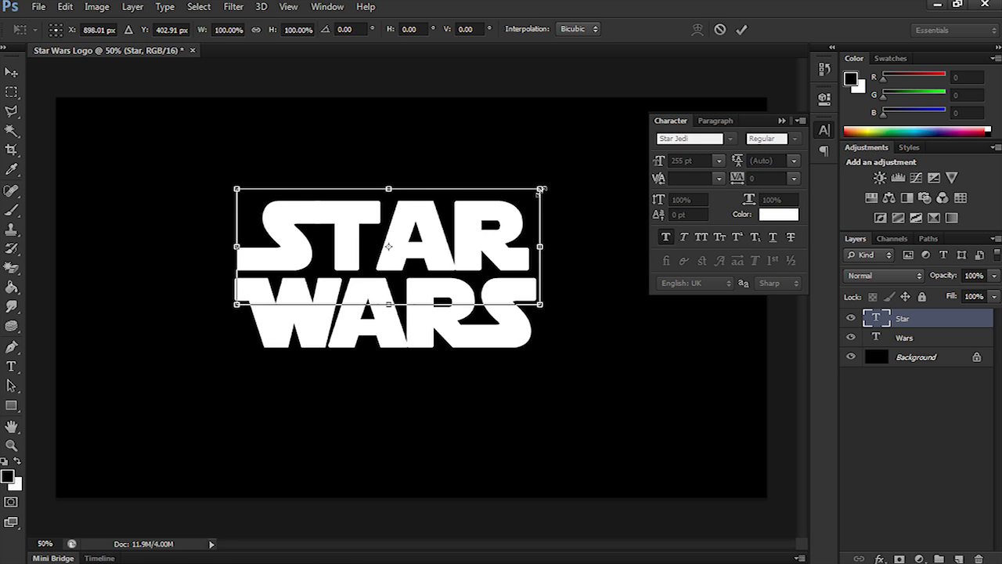
{"action": "left_click_drag", "start_coordinate": [542, 303], "coordinate": [545, 304]}
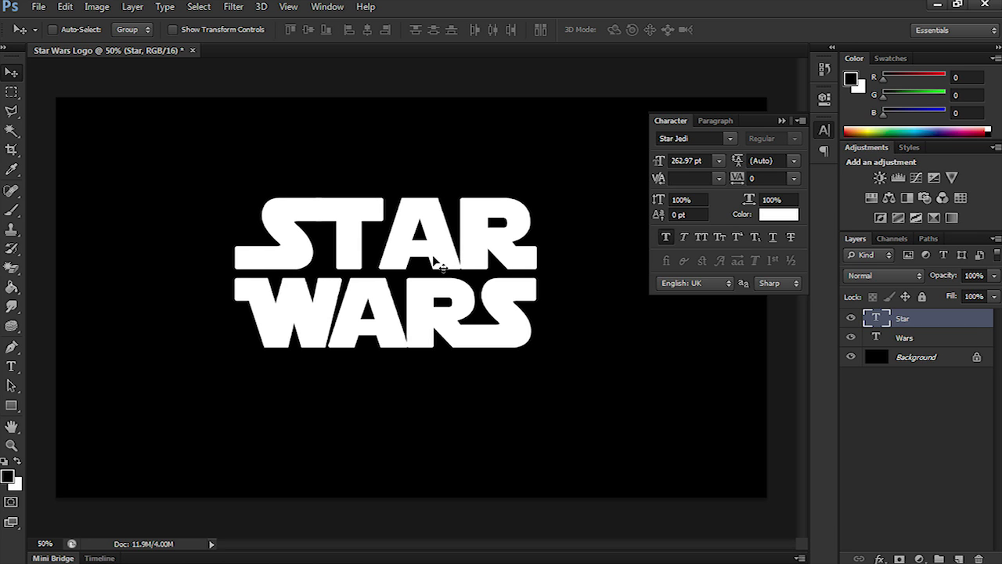
{"action": "mouse_move", "coordinate": [790, 116]}
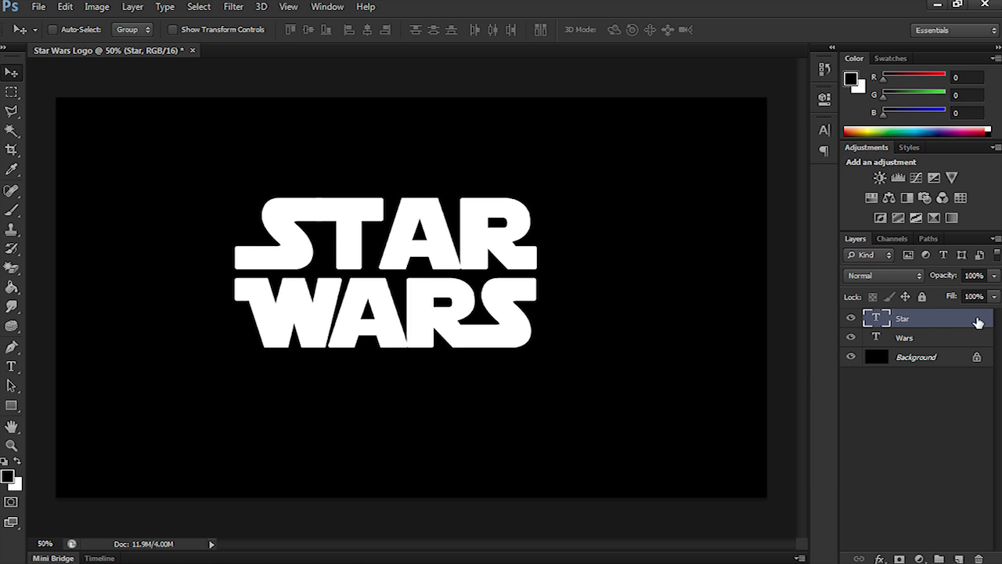
- Give the Star layer a 4 px yellow outside stroke in Layer Style
{"action": "double_click", "coordinate": [924, 318]}
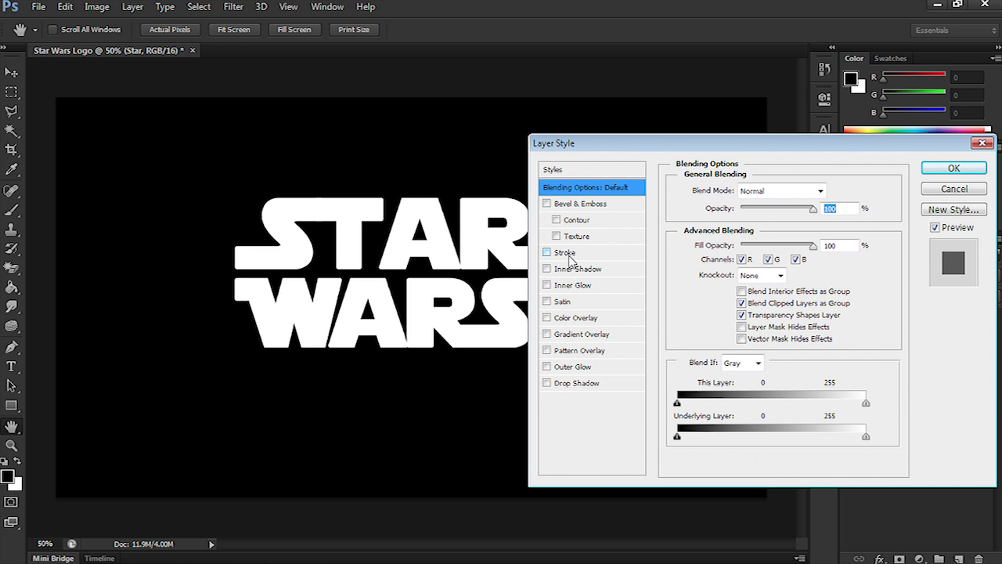
{"action": "left_click", "coordinate": [564, 252]}
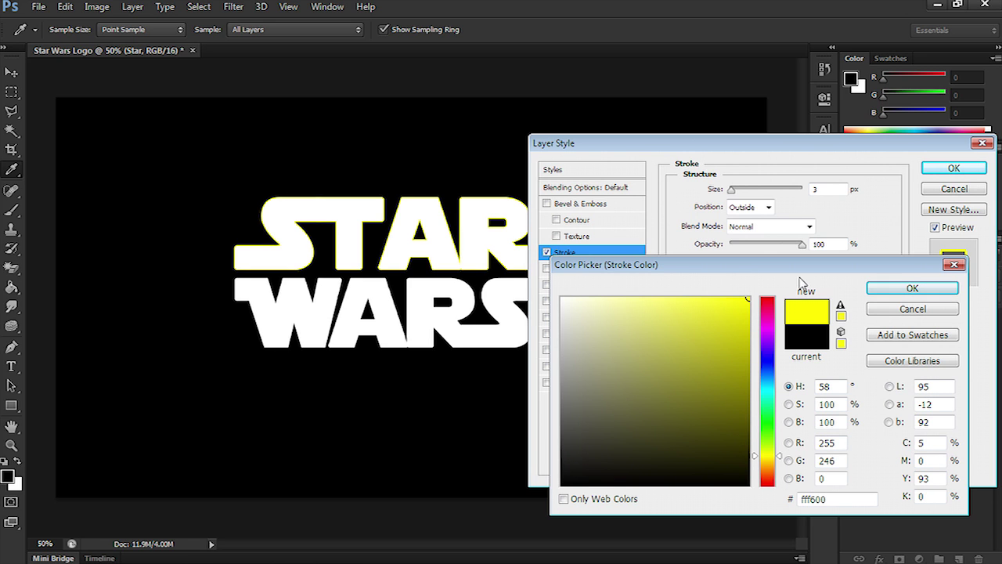
{"action": "left_click", "coordinate": [911, 288]}
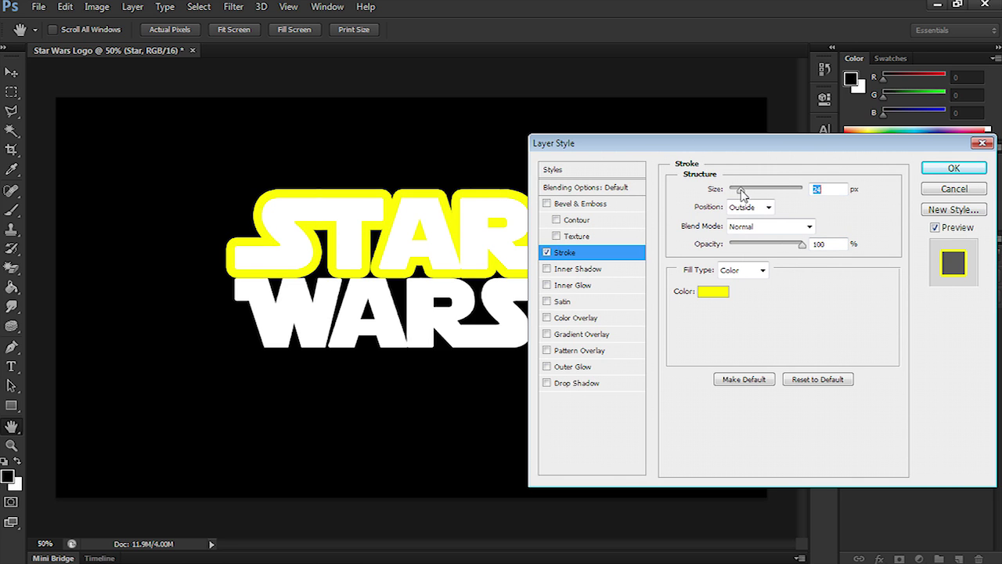
{"action": "left_click_drag", "start_coordinate": [743, 188], "coordinate": [739, 188]}
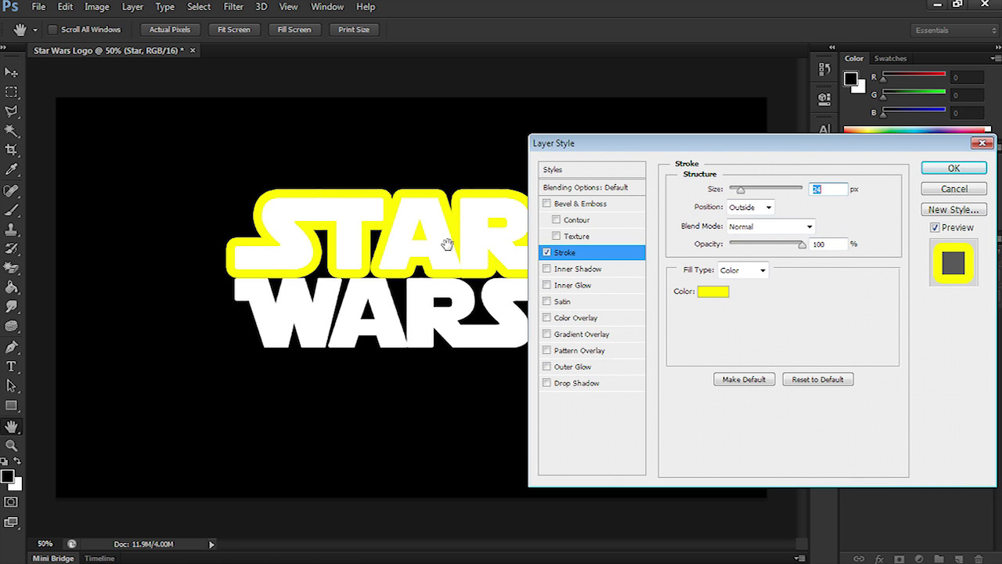
{"action": "left_click", "coordinate": [828, 188]}
{"action": "type", "text": "4"}
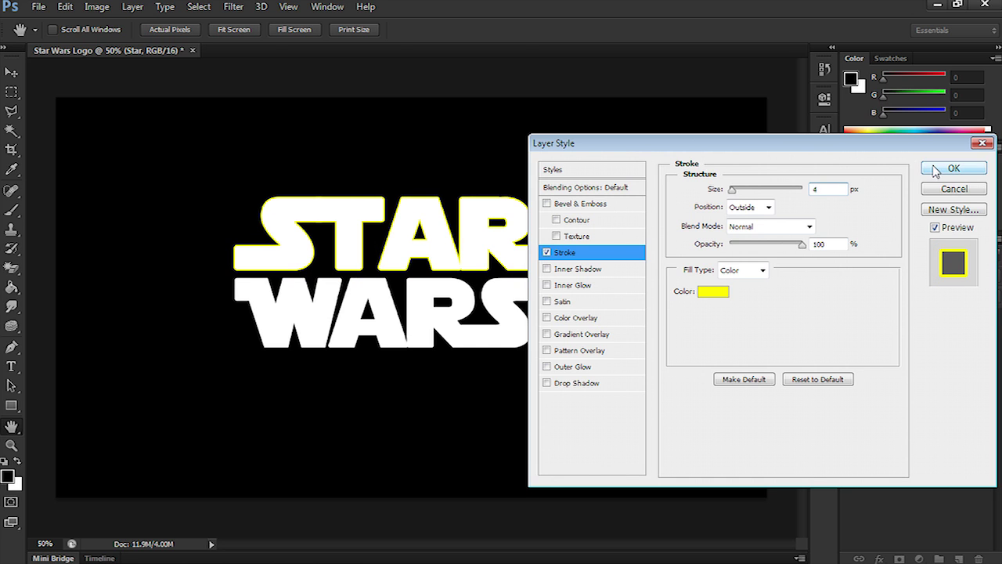
{"action": "left_click", "coordinate": [954, 168]}
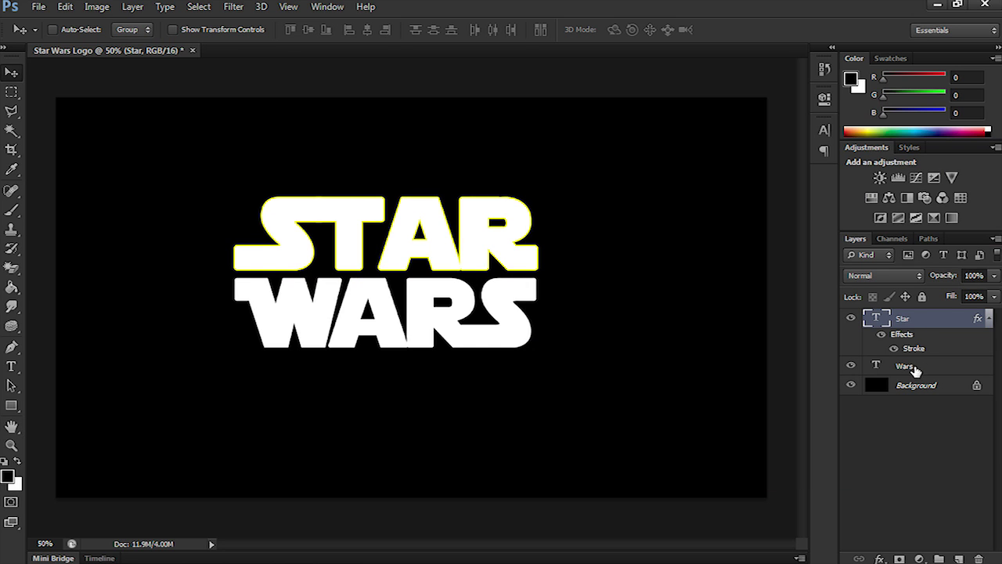
- Give the Wars layer a matching 4 px yellow #fff600 stroke
{"action": "left_click", "coordinate": [905, 366]}
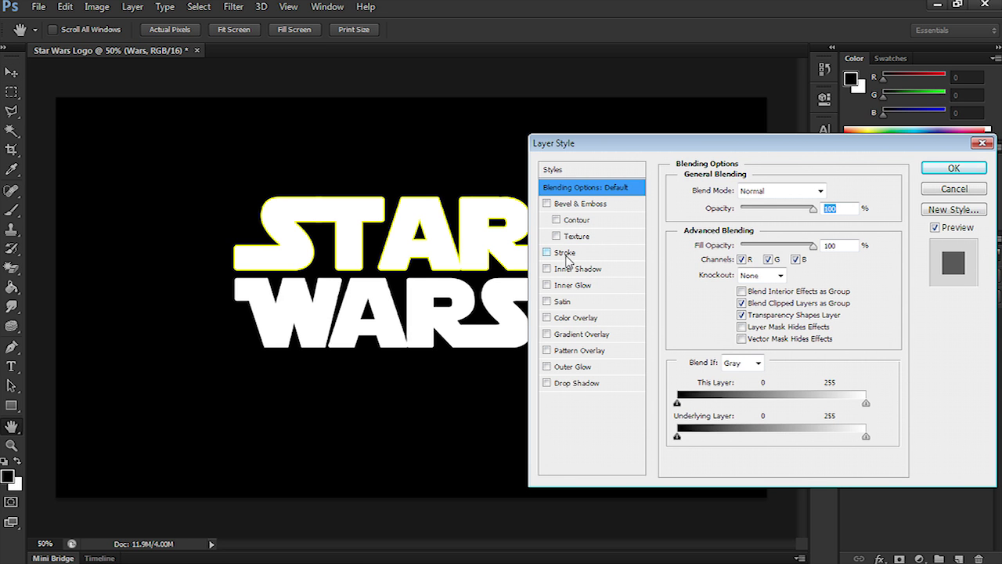
{"action": "left_click", "coordinate": [564, 252]}
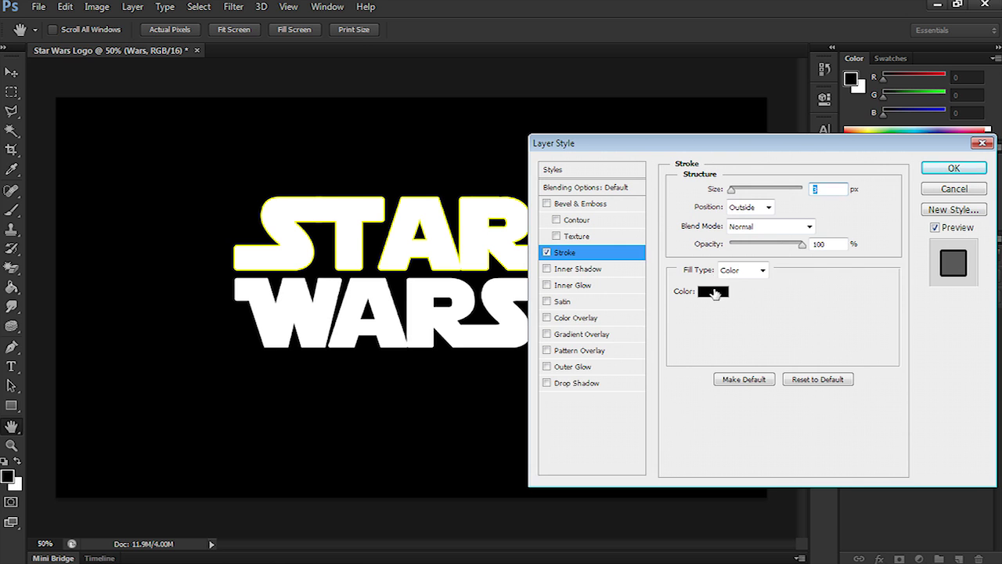
{"action": "left_click", "coordinate": [711, 291]}
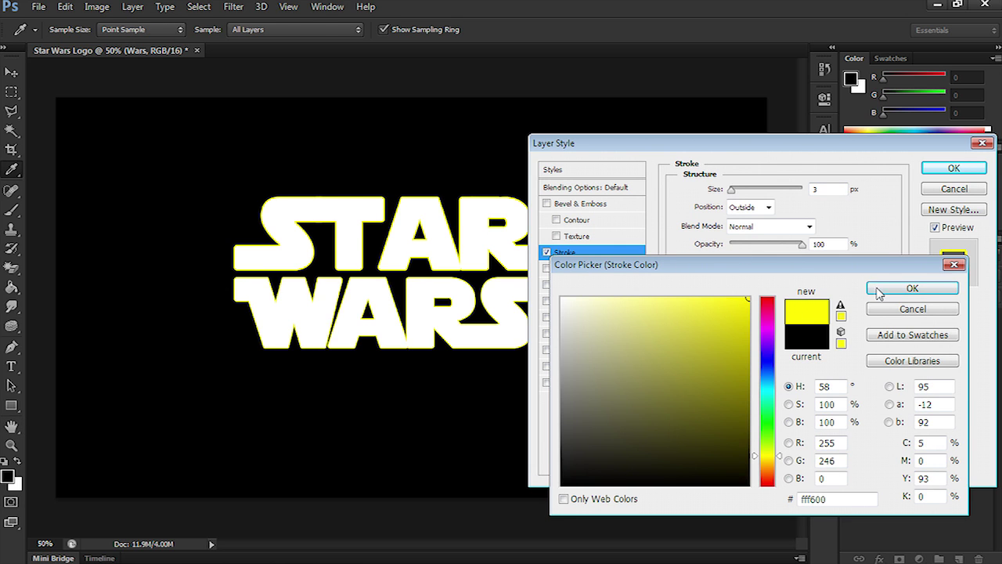
{"action": "left_click", "coordinate": [911, 288]}
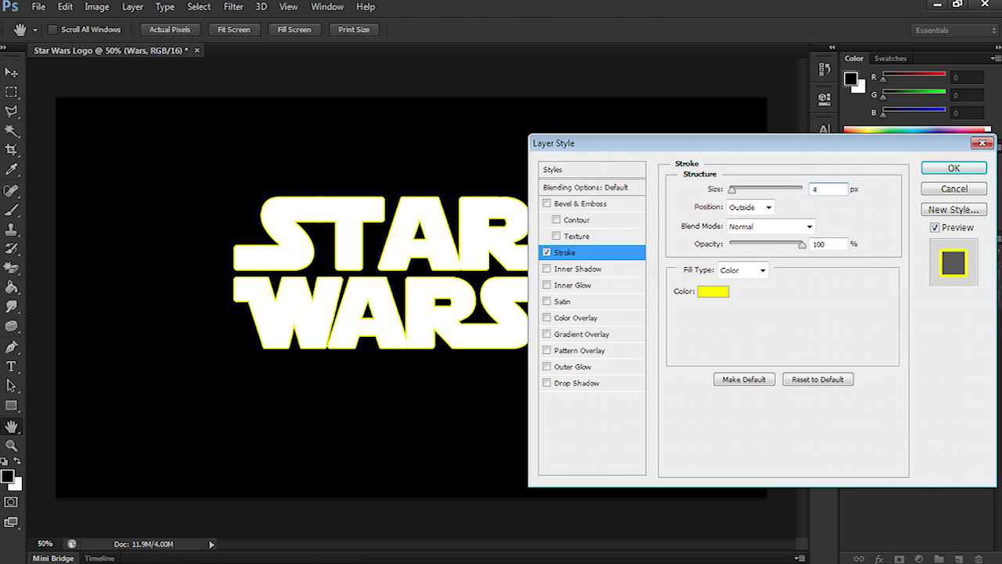
{"action": "left_click", "coordinate": [954, 168]}
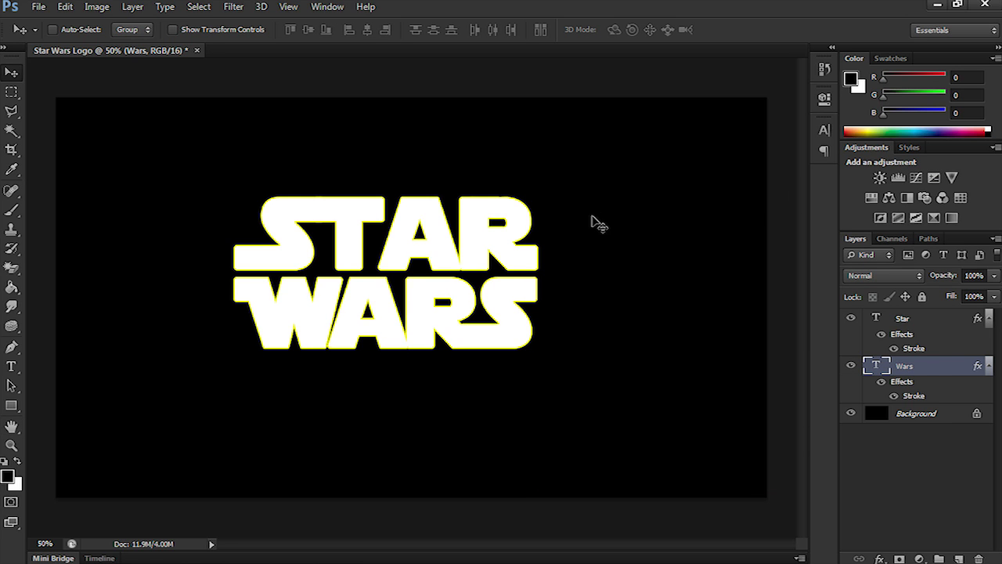
- Change the STAR and WARS letter fill to black #000000, leaving only the yellow outlines
{"action": "left_click", "coordinate": [905, 318]}
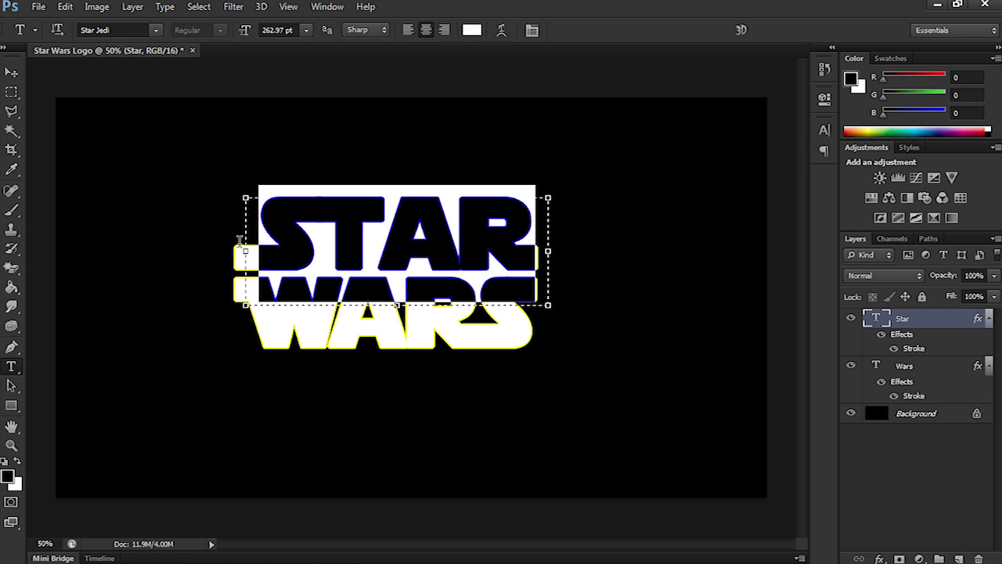
{"action": "left_click", "coordinate": [471, 30]}
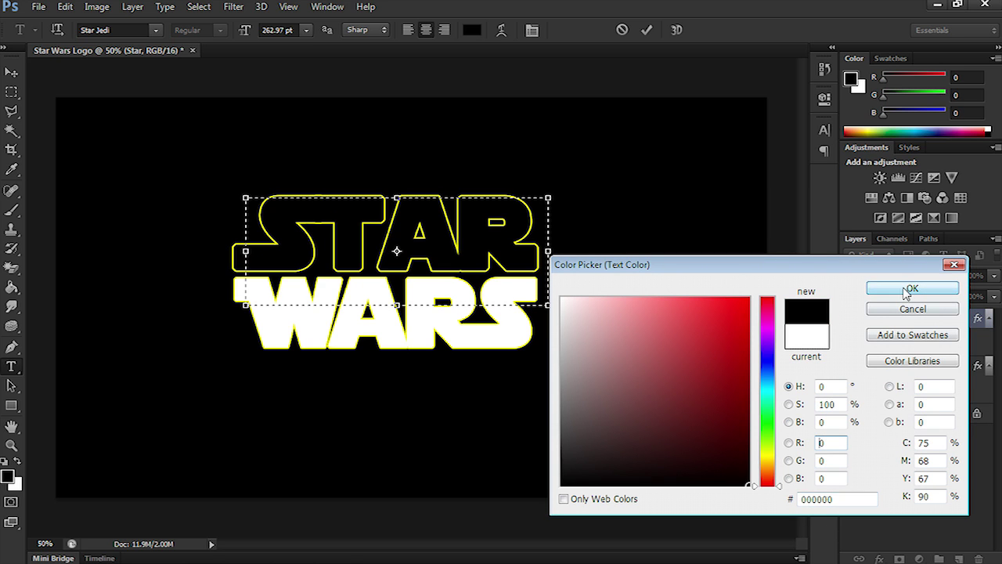
{"action": "left_click", "coordinate": [911, 288]}
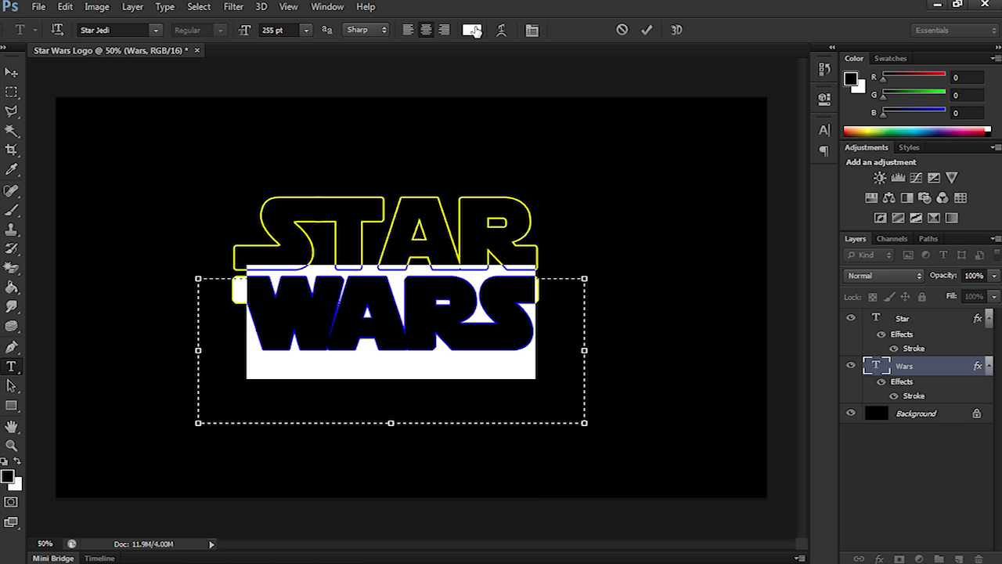
{"action": "left_click", "coordinate": [471, 30]}
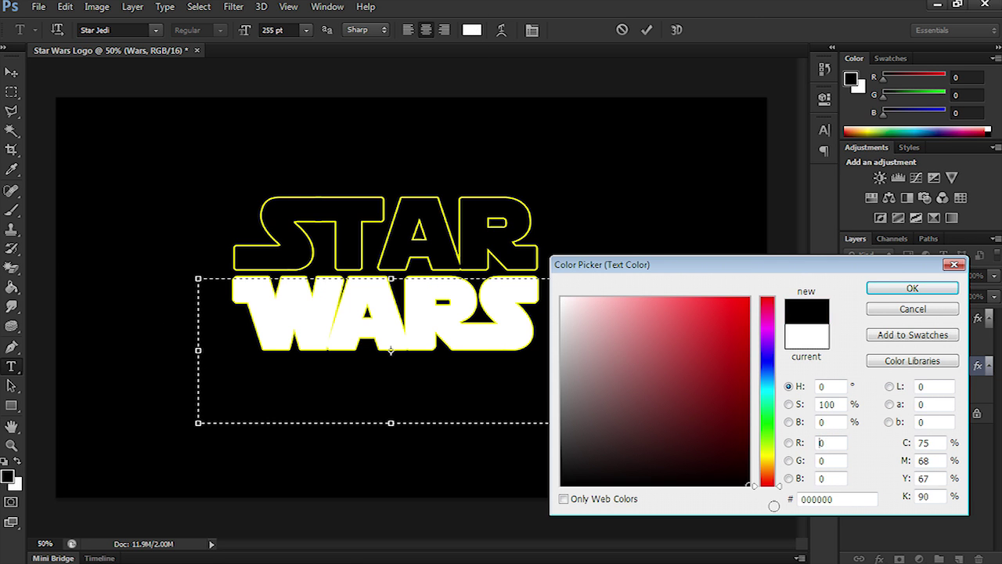
{"action": "left_click", "coordinate": [911, 288]}
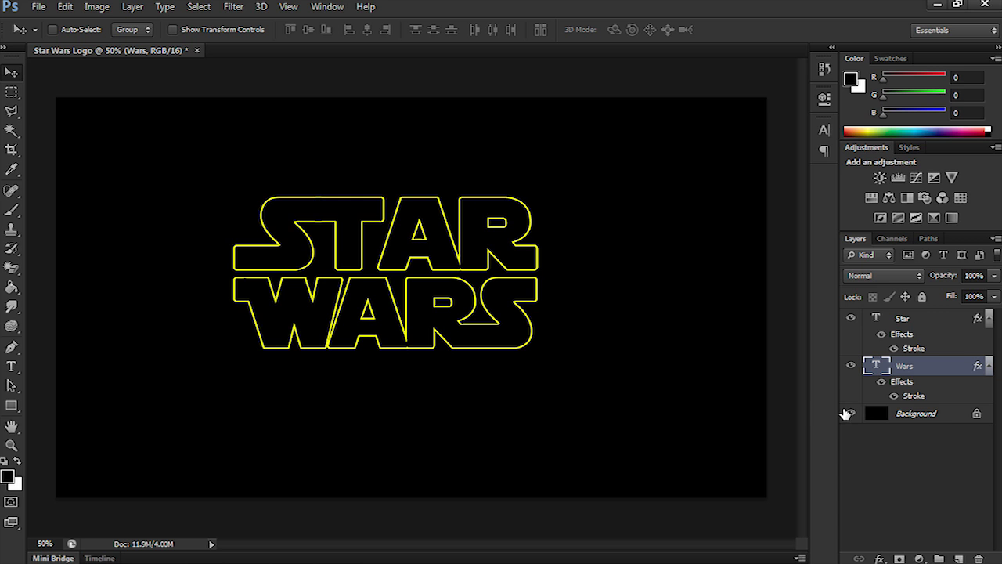
- Hide the Background layer and merge STAR with a new blank layer via Layer > Merge Layers
{"action": "left_click", "coordinate": [849, 413]}
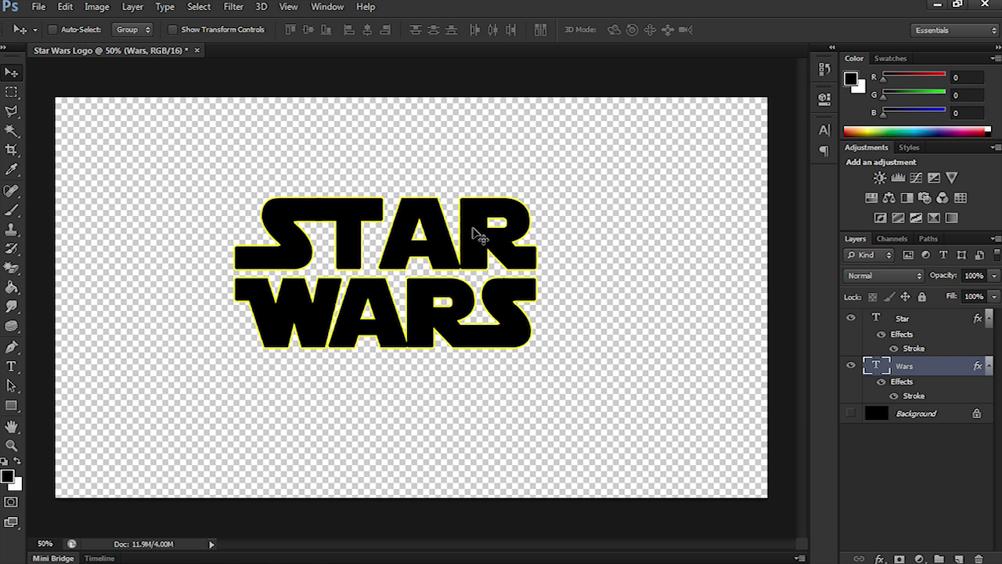
{"action": "mouse_move", "coordinate": [909, 269]}
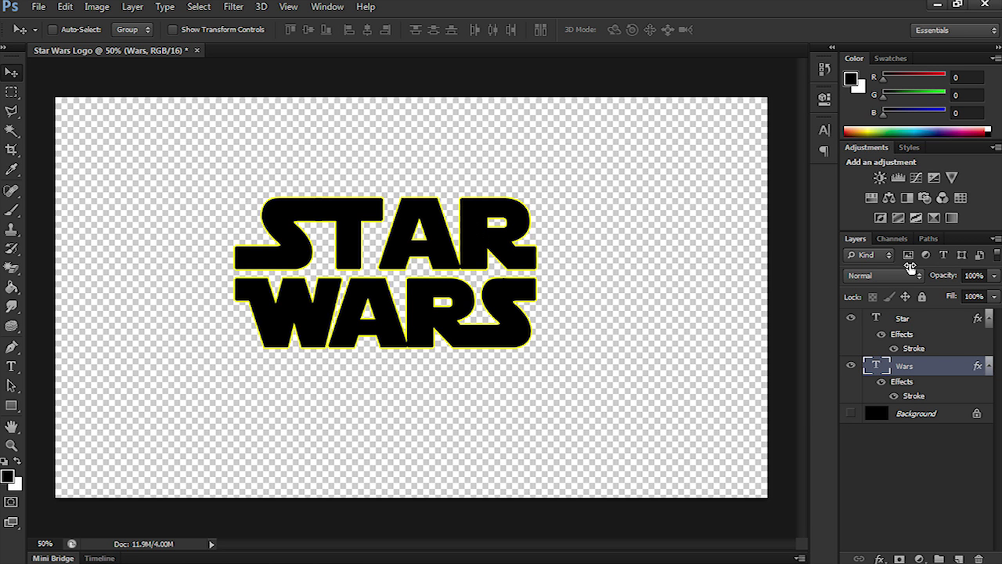
{"action": "left_click", "coordinate": [902, 318]}
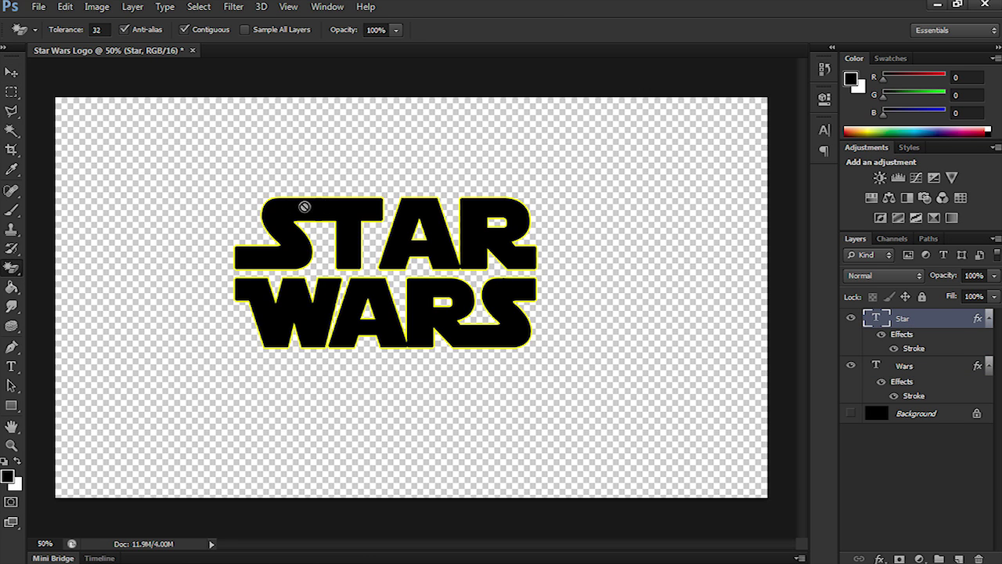
{"action": "mouse_move", "coordinate": [318, 207]}
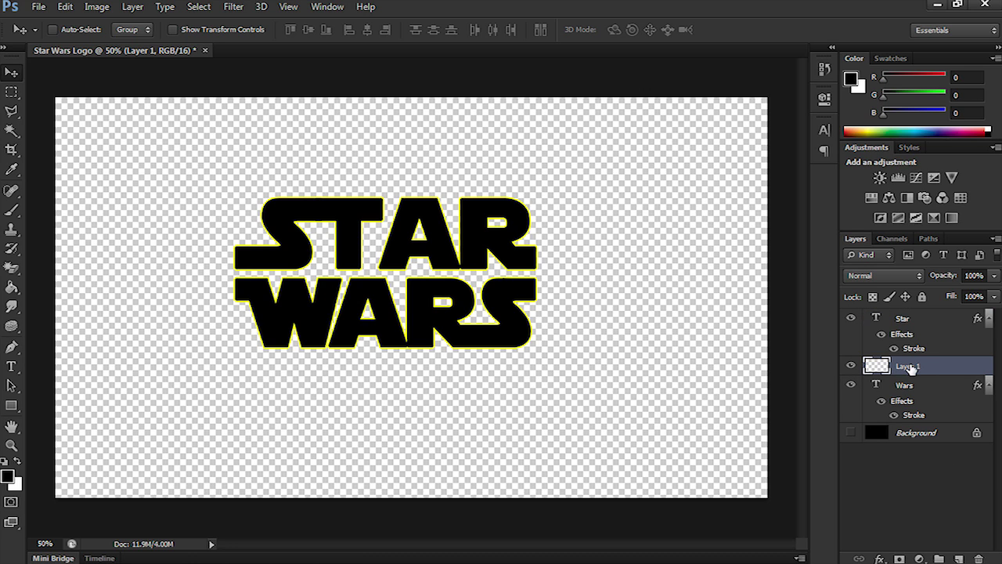
{"action": "left_click", "coordinate": [901, 316]}
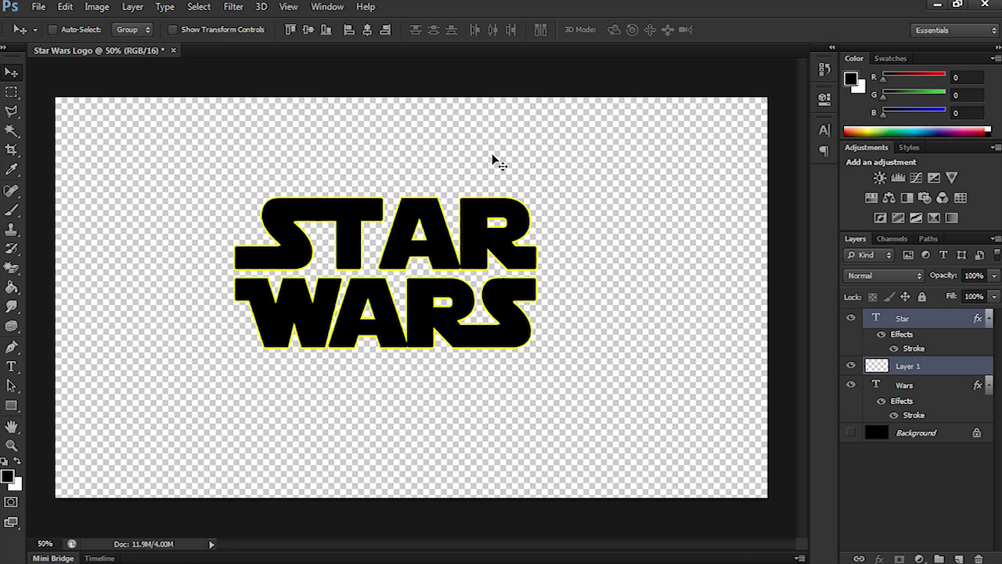
{"action": "left_click", "coordinate": [132, 7]}
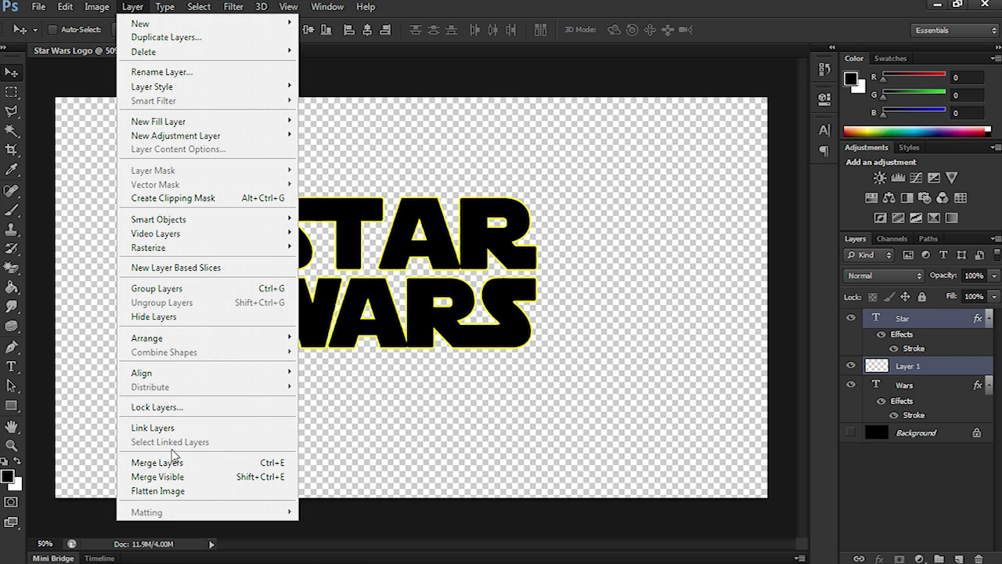
{"action": "mouse_move", "coordinate": [157, 461]}
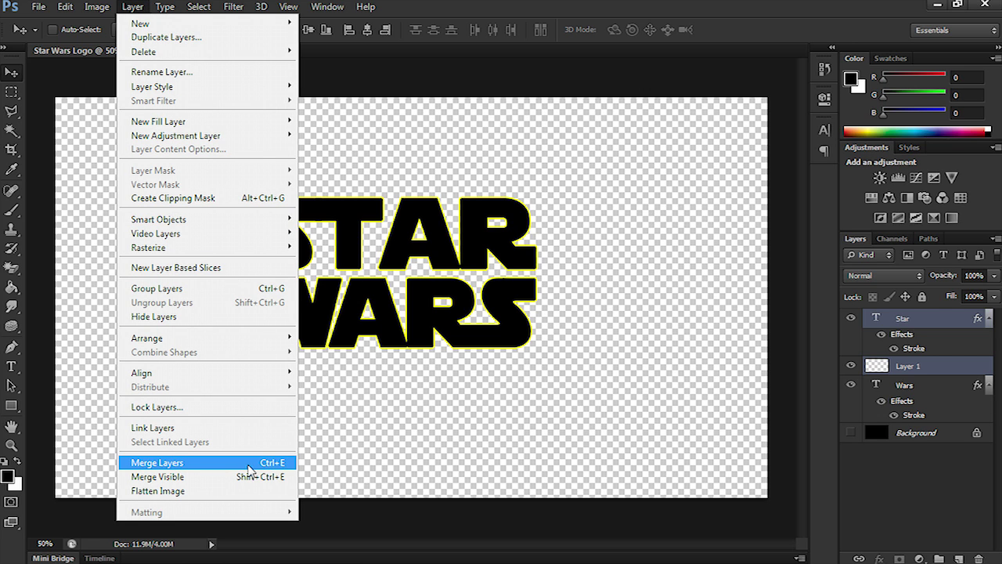
{"action": "left_click", "coordinate": [156, 462]}
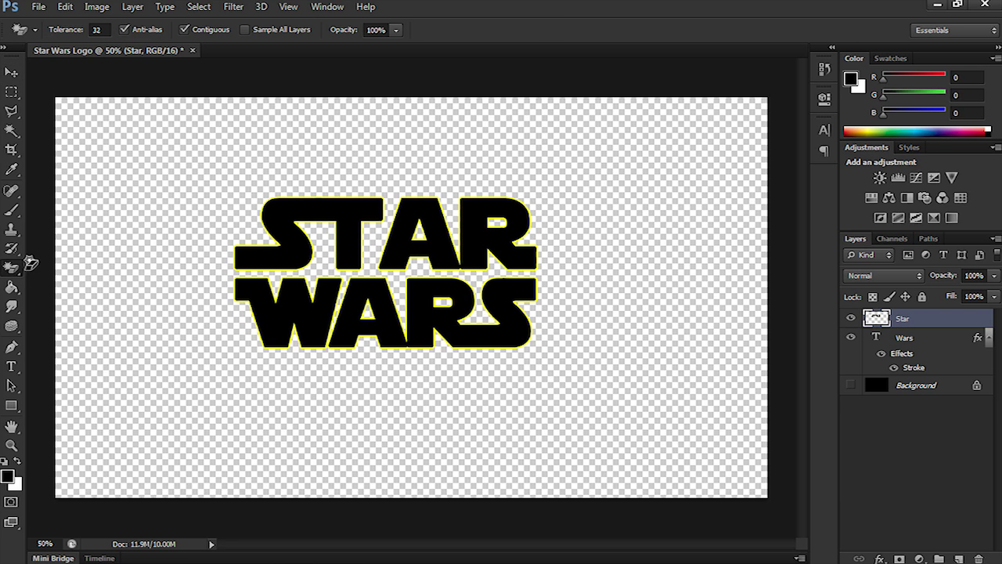
- Magic-Wand and delete the black fill inside STAR, toggling the background to check
{"action": "left_click", "coordinate": [313, 235]}
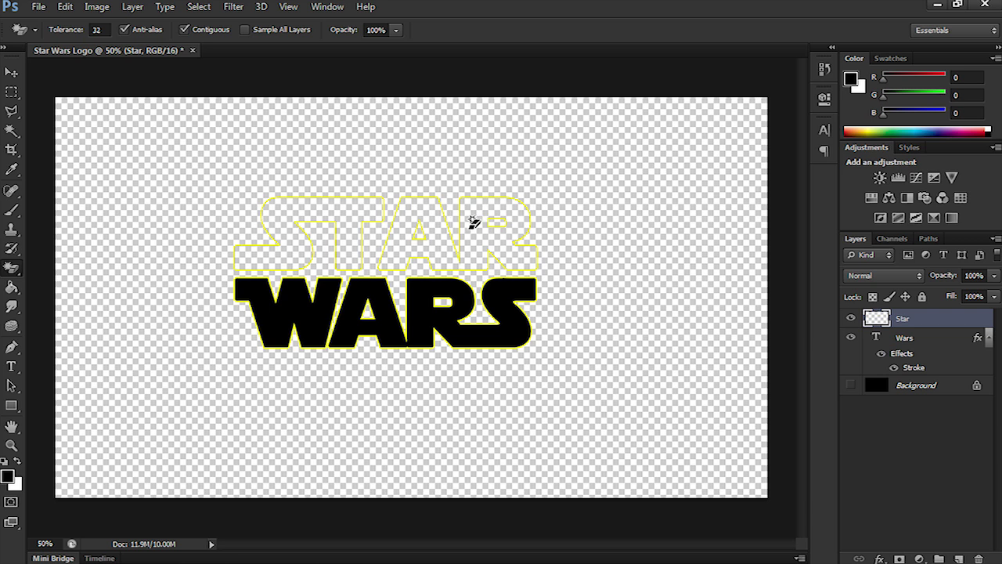
{"action": "left_click", "coordinate": [852, 385]}
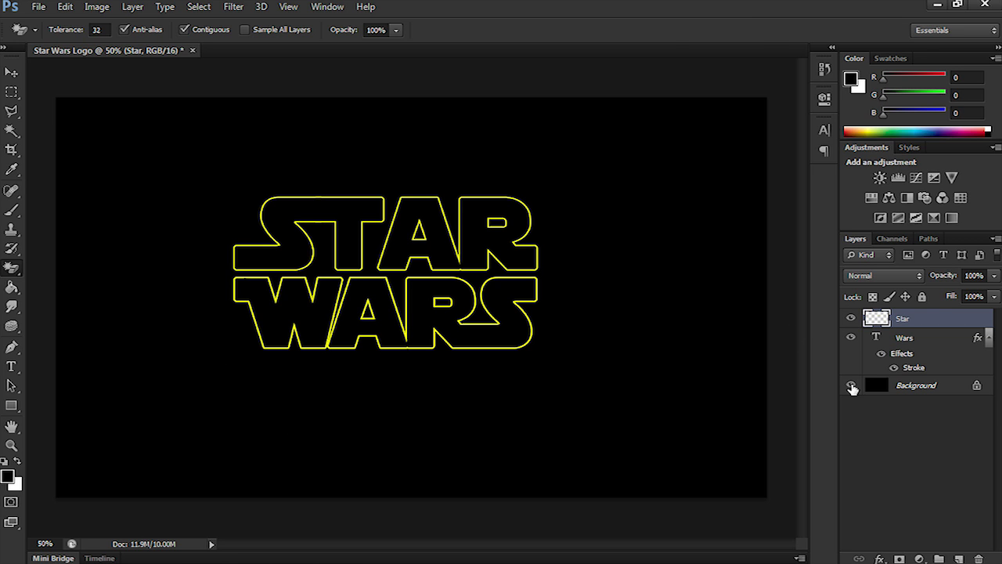
{"action": "left_click", "coordinate": [851, 385]}
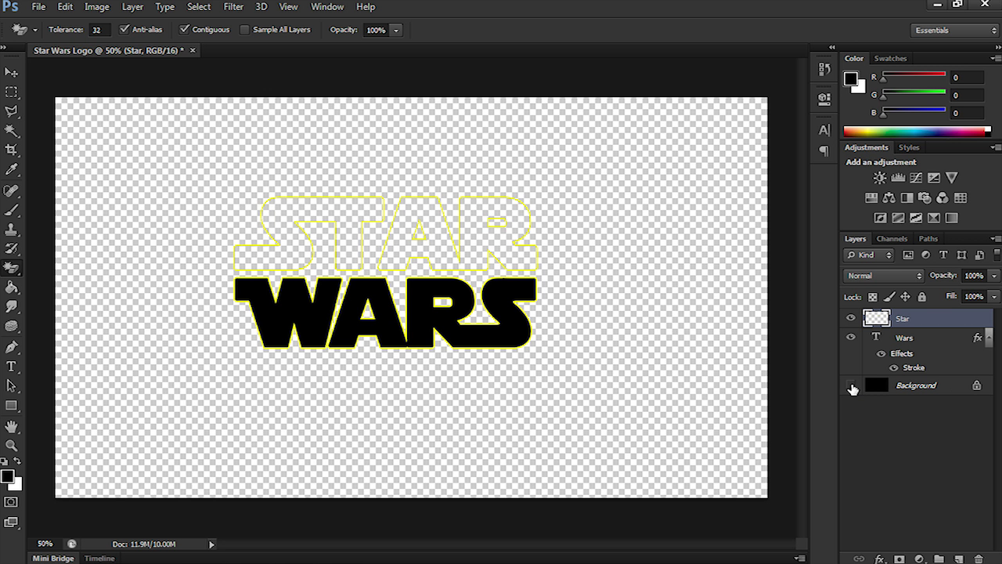
{"action": "left_click", "coordinate": [905, 338]}
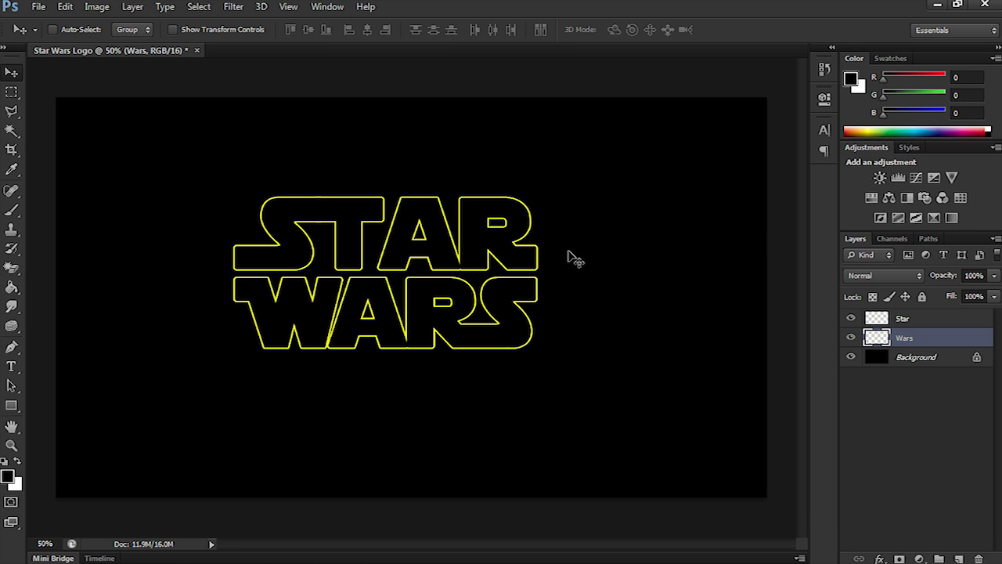
- Create a 'Star Background' layer and a second new layer dragged below Wars for 'Wars Background'
{"action": "left_click", "coordinate": [902, 318]}
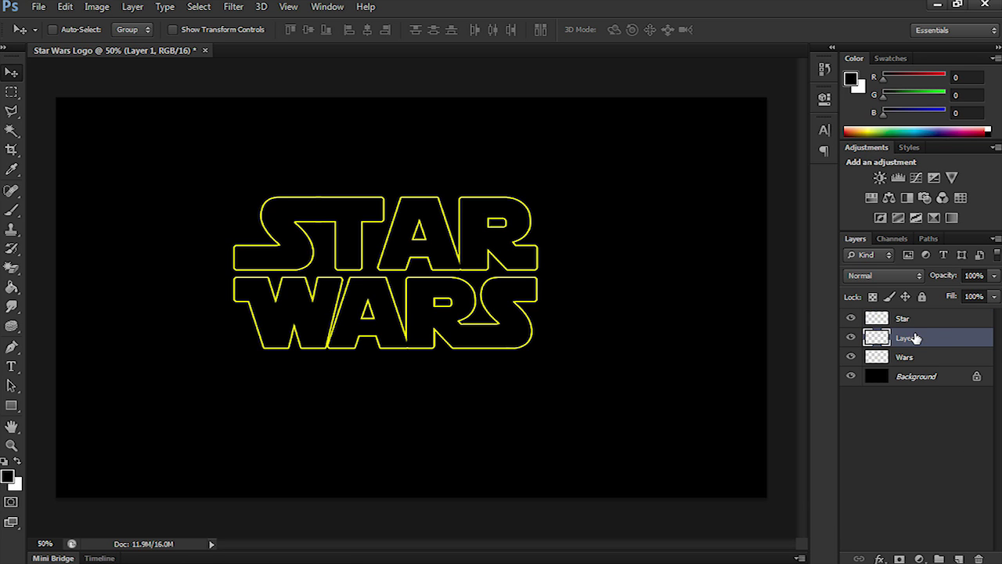
{"action": "double_click", "coordinate": [905, 338]}
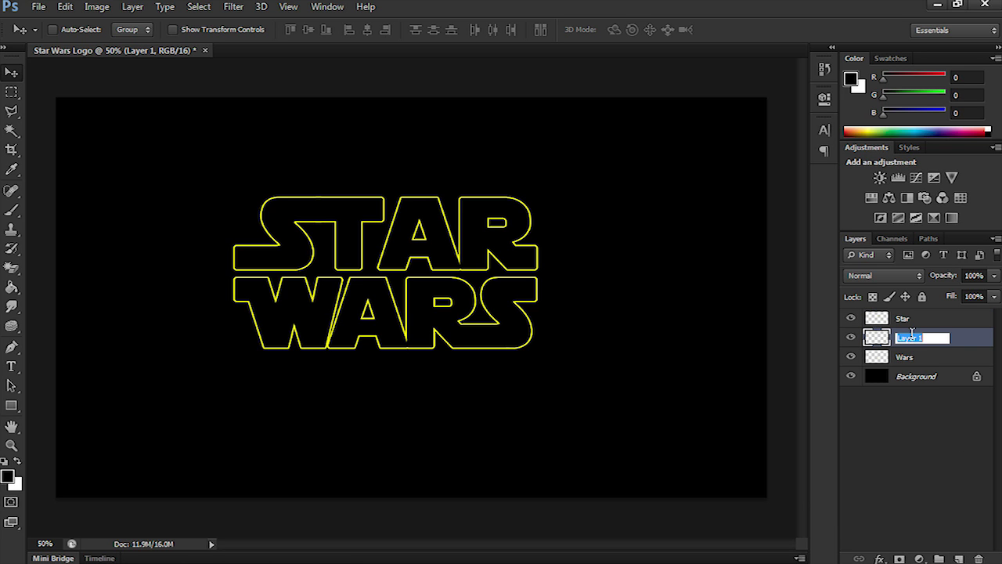
{"action": "type", "text": "Star Background"}
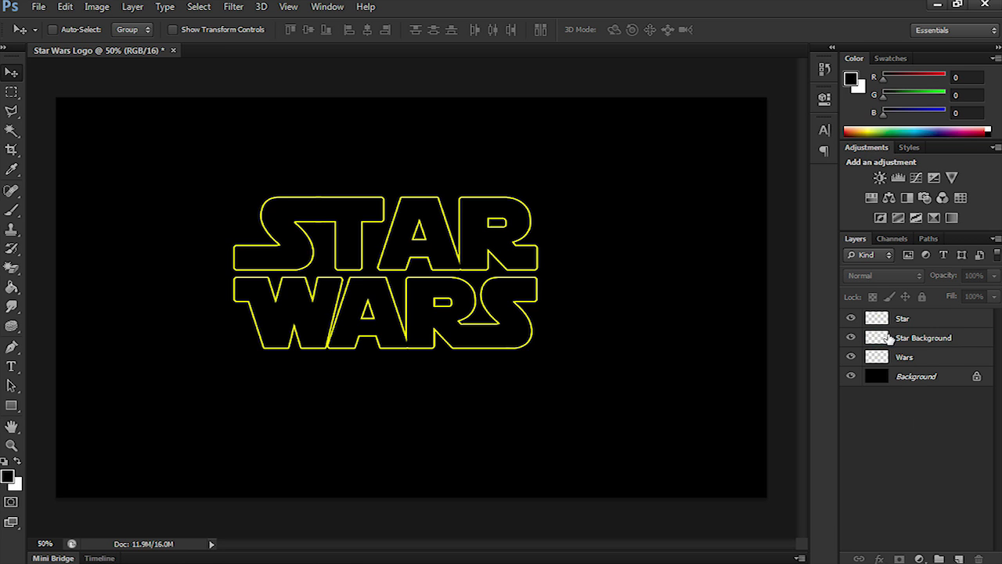
{"action": "left_click", "coordinate": [949, 557]}
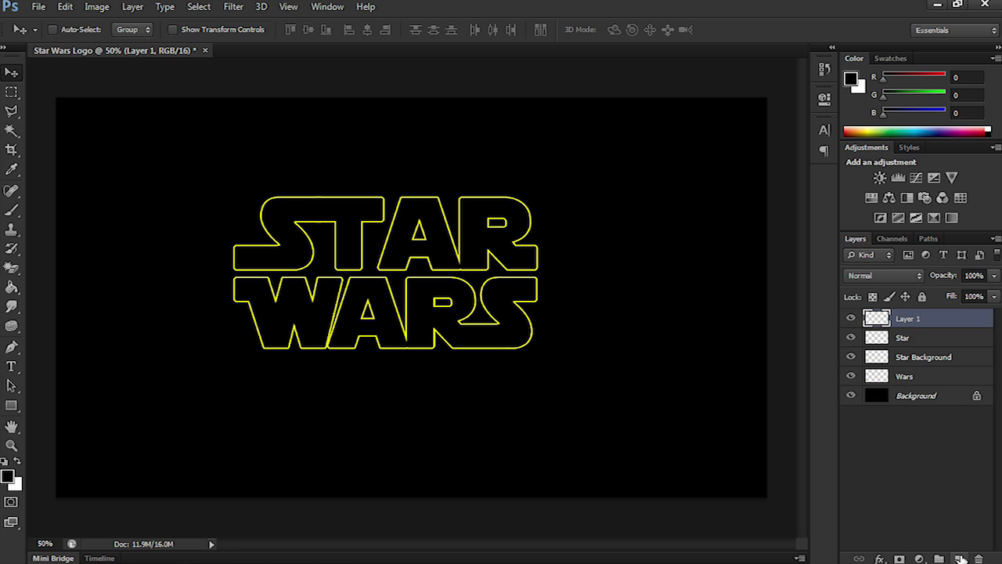
{"action": "left_click_drag", "start_coordinate": [908, 317], "coordinate": [921, 388]}
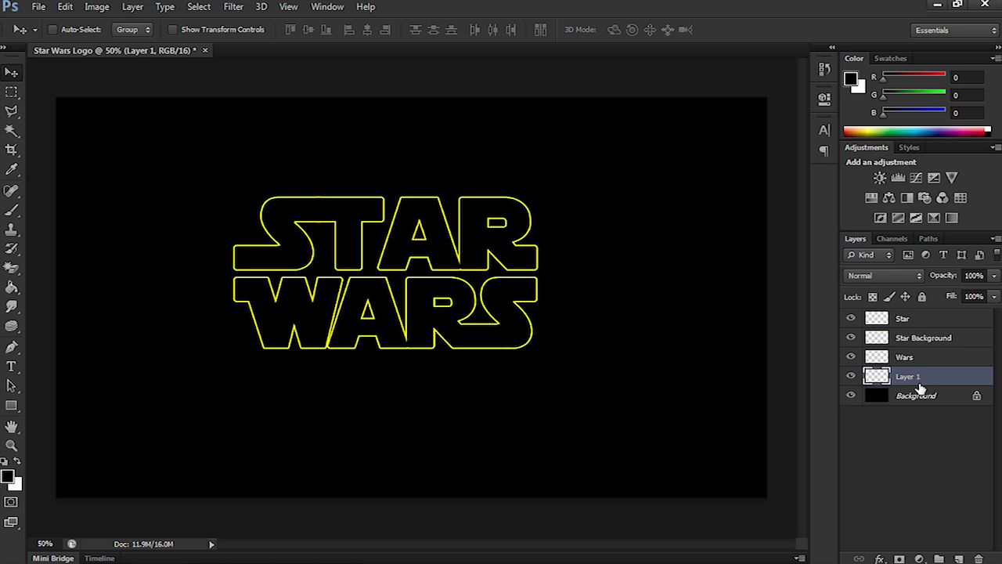
{"action": "double_click", "coordinate": [908, 376]}
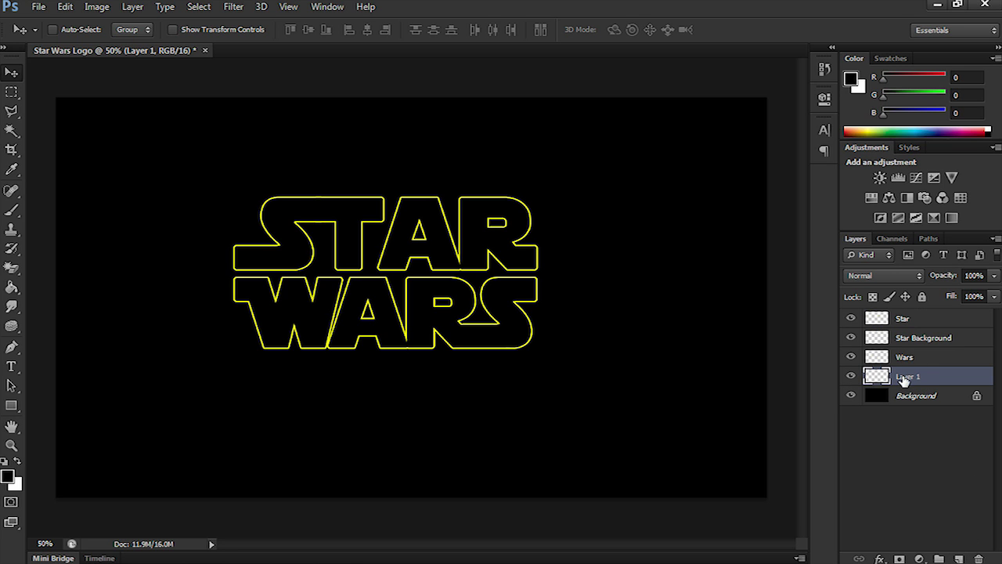
{"action": "double_click", "coordinate": [908, 376]}
{"action": "type", "text": "Wars Background"}
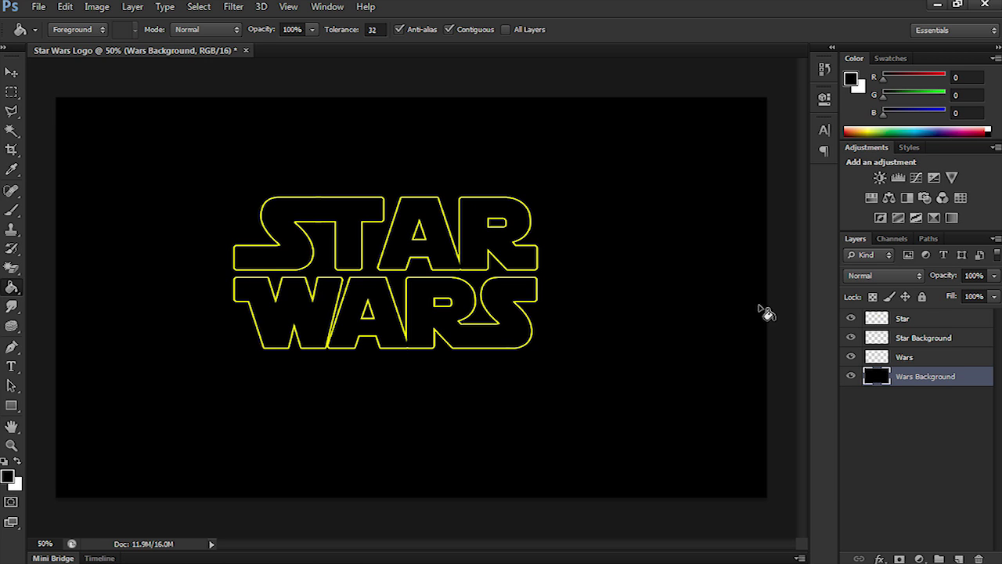
- Fill Star Background with black, then Magic Wand-select the area outside the STAR letters
{"action": "left_click", "coordinate": [923, 338]}
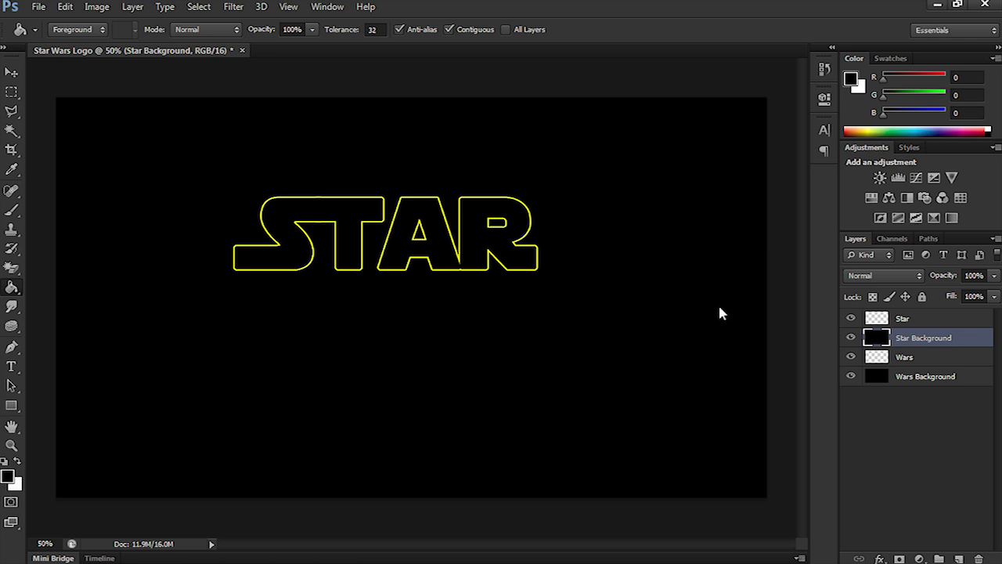
{"action": "mouse_move", "coordinate": [274, 227]}
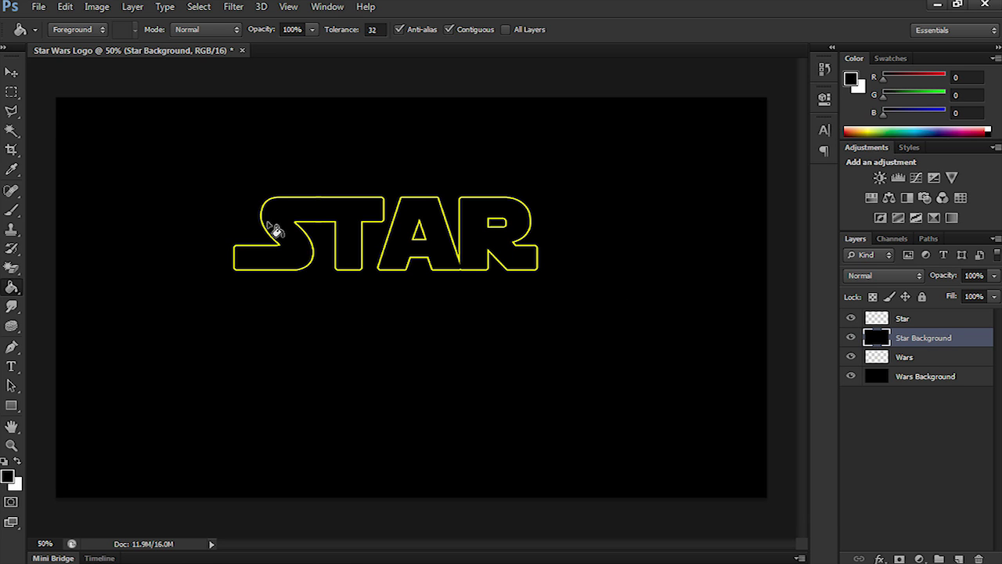
{"action": "left_click", "coordinate": [12, 132]}
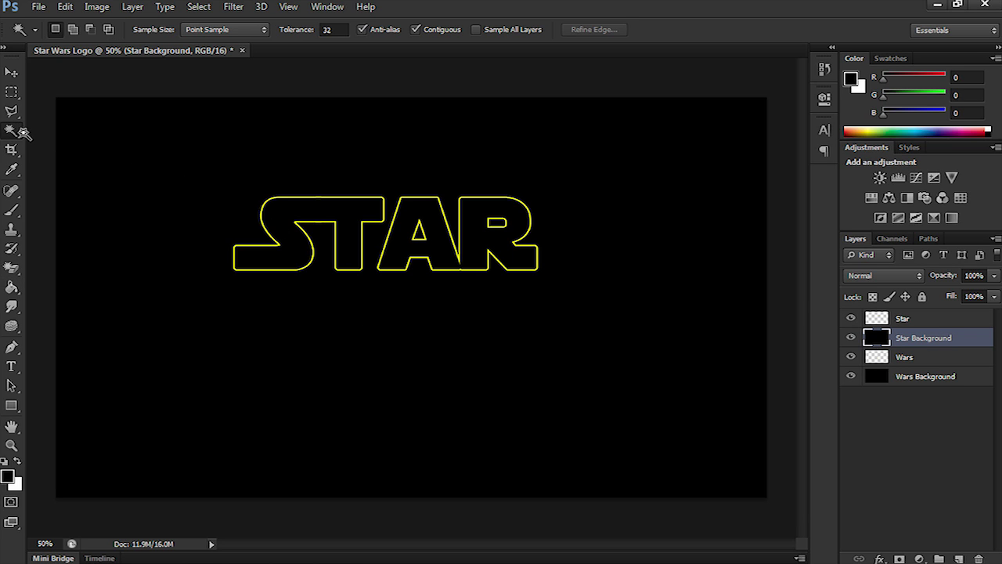
{"action": "left_click", "coordinate": [902, 318]}
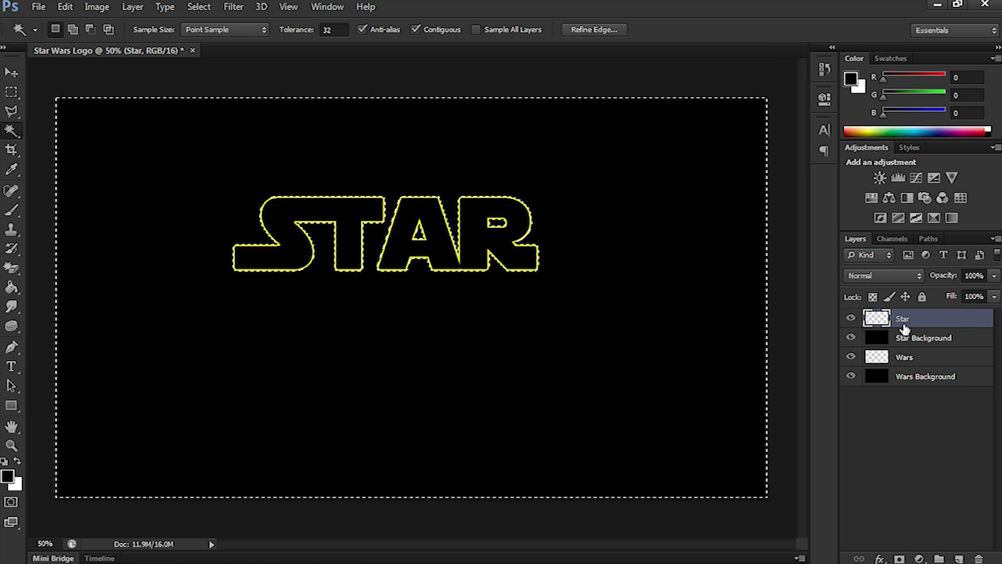
- Delete the black outside STAR on Star Background and outside WARS on Wars Background, leaving transparency
{"action": "left_click", "coordinate": [924, 338]}
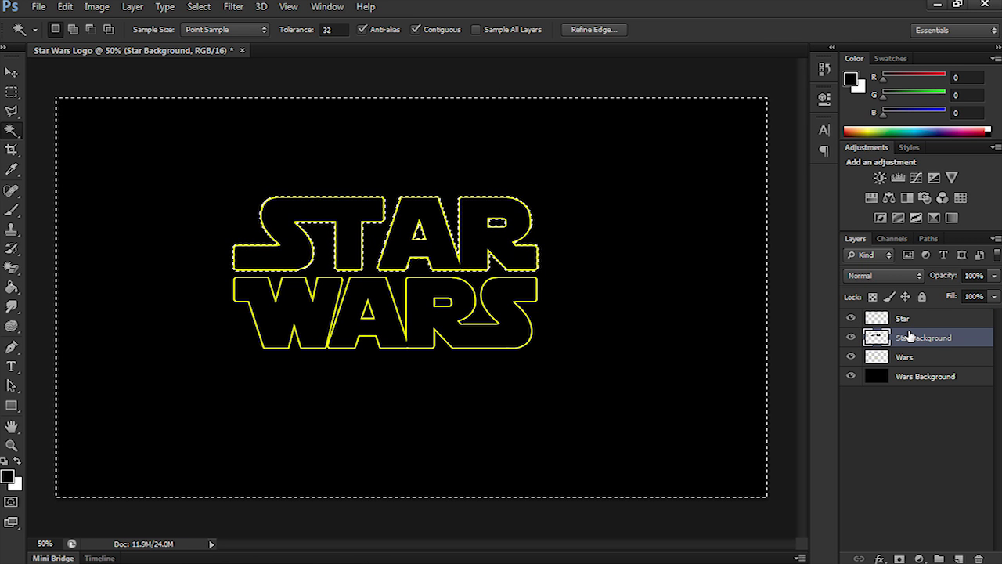
{"action": "left_click", "coordinate": [852, 379]}
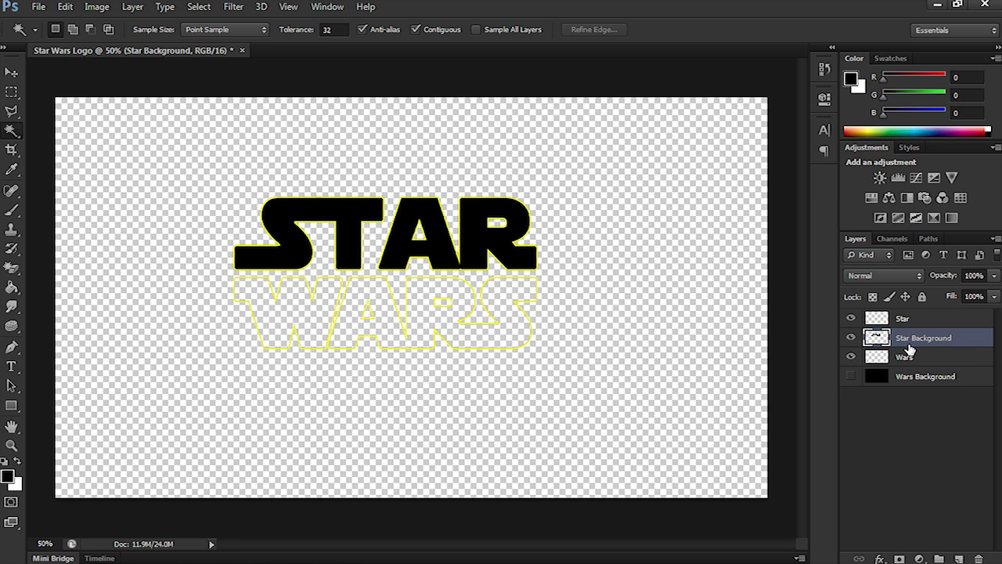
{"action": "left_click", "coordinate": [905, 357]}
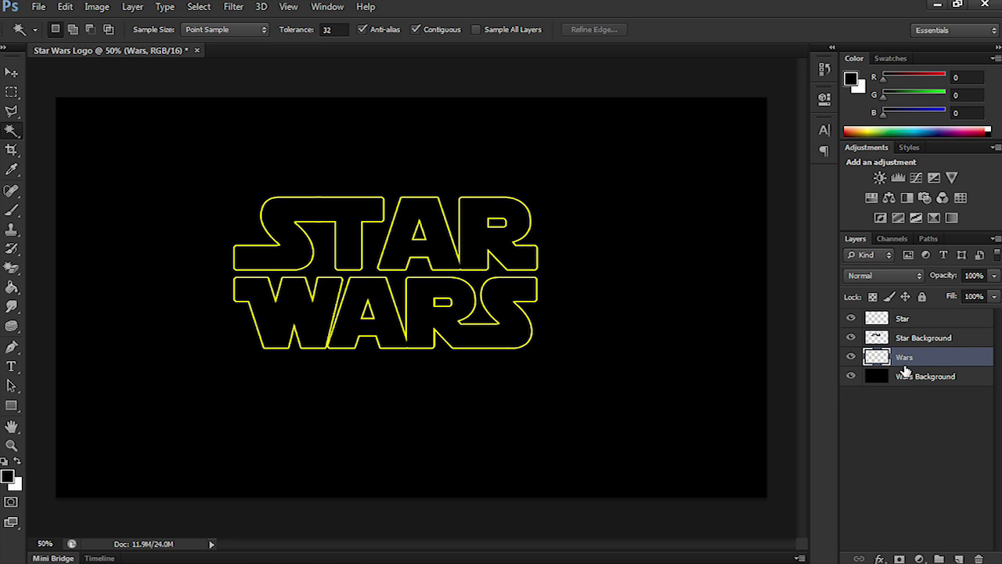
{"action": "mouse_move", "coordinate": [564, 343]}
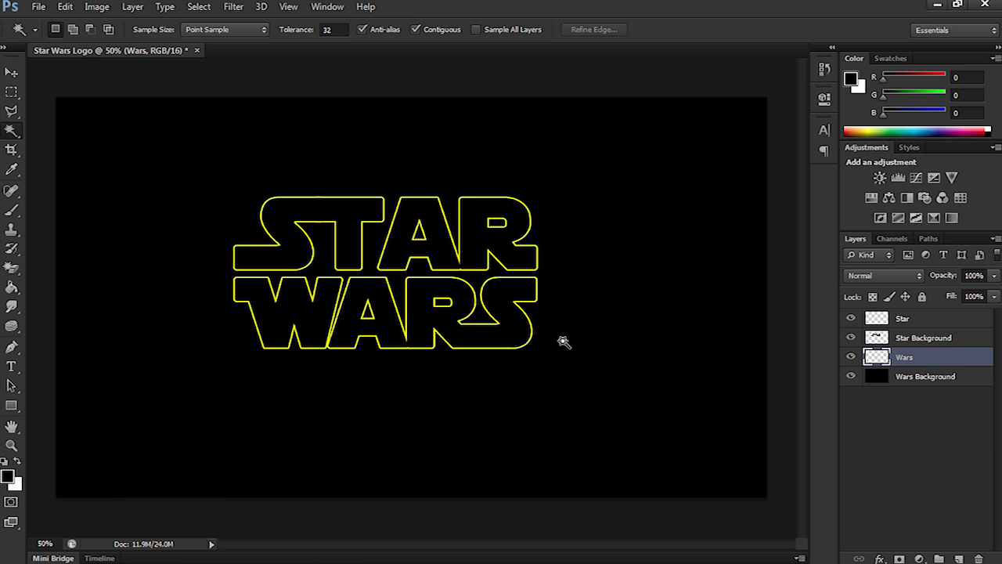
{"action": "left_click", "coordinate": [442, 305]}
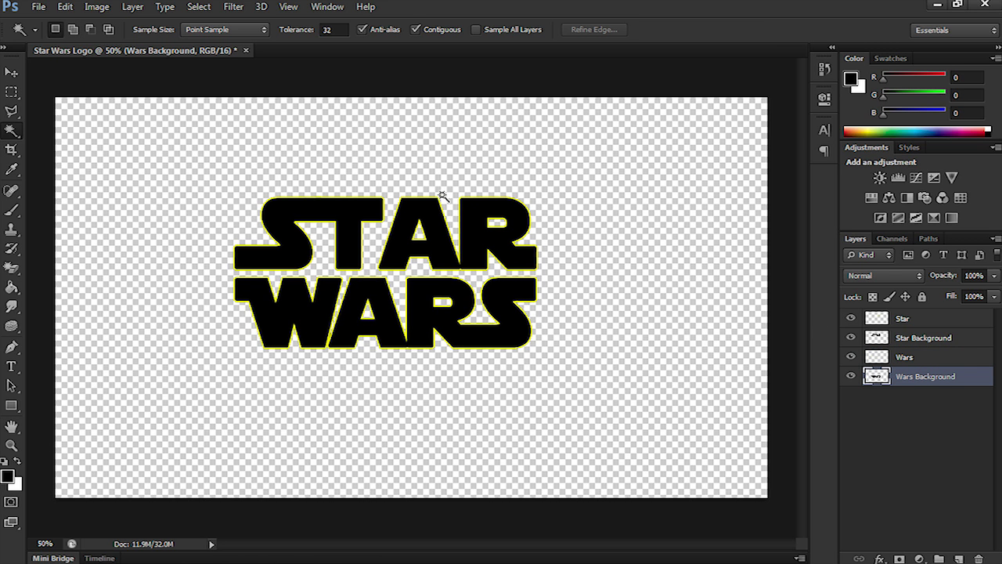
{"action": "left_click", "coordinate": [12, 72]}
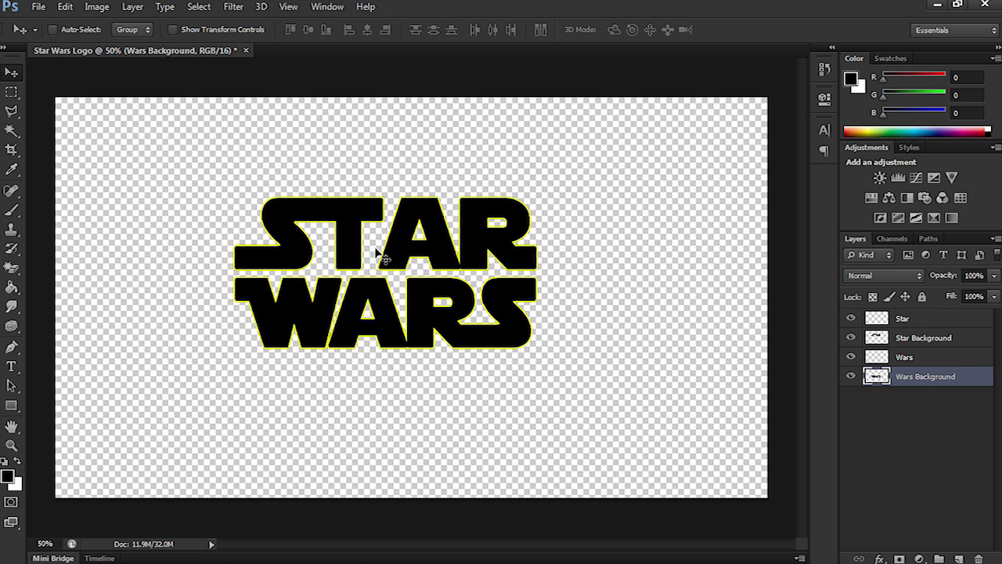
- Save the document as Star Wars Logo.psd in Photoshop format with Layers kept
{"action": "left_click", "coordinate": [38, 6]}
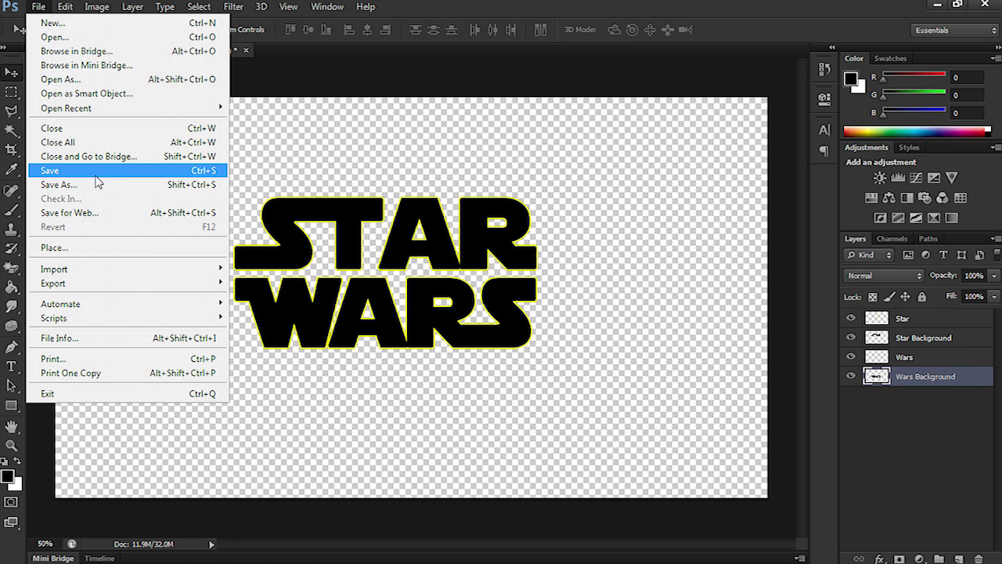
{"action": "left_click", "coordinate": [57, 185]}
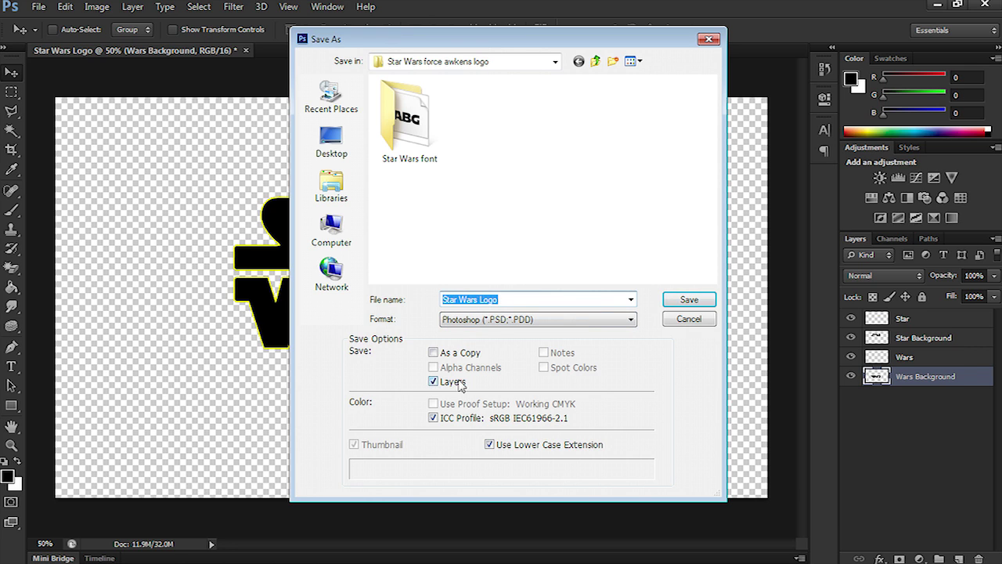
{"action": "left_click", "coordinate": [687, 299]}
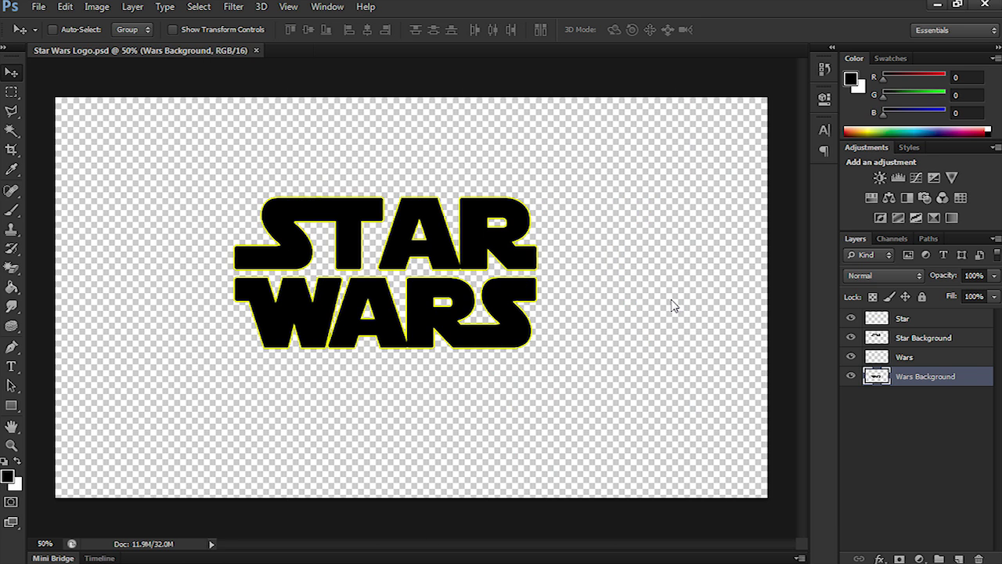